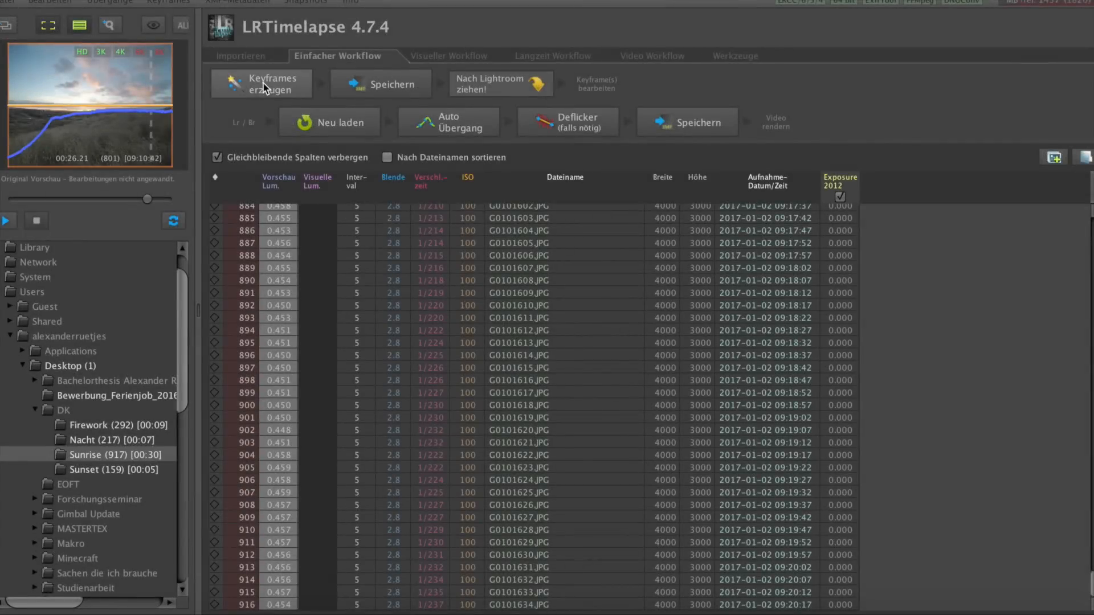
- Generate keyframes for the Sunrise sequence and set the keyframe count with the Anzahl slider
click(261, 85)
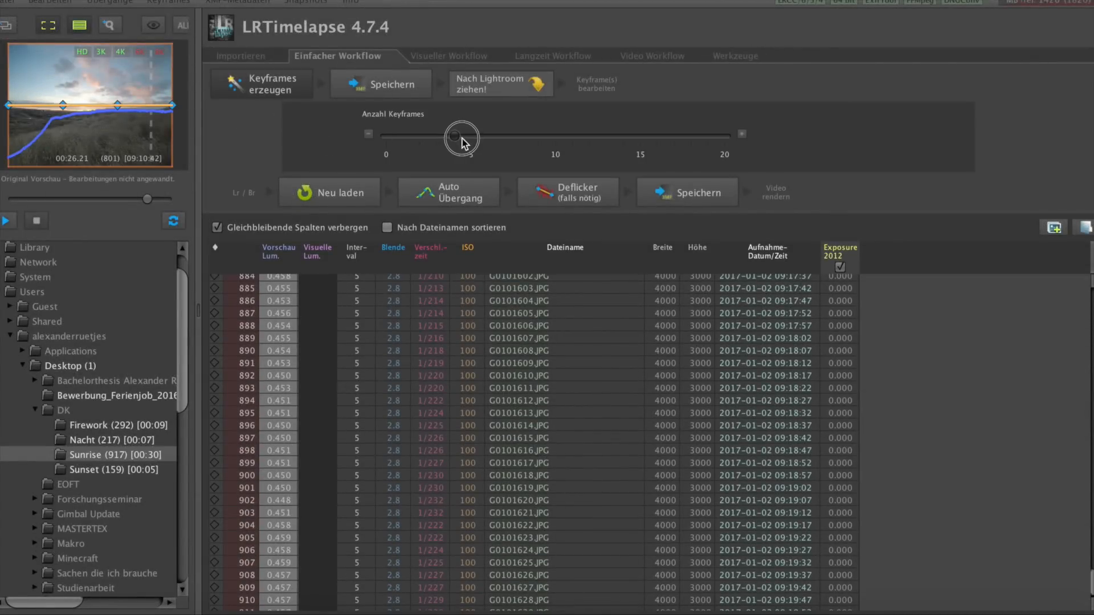
drag(457, 135, 471, 134)
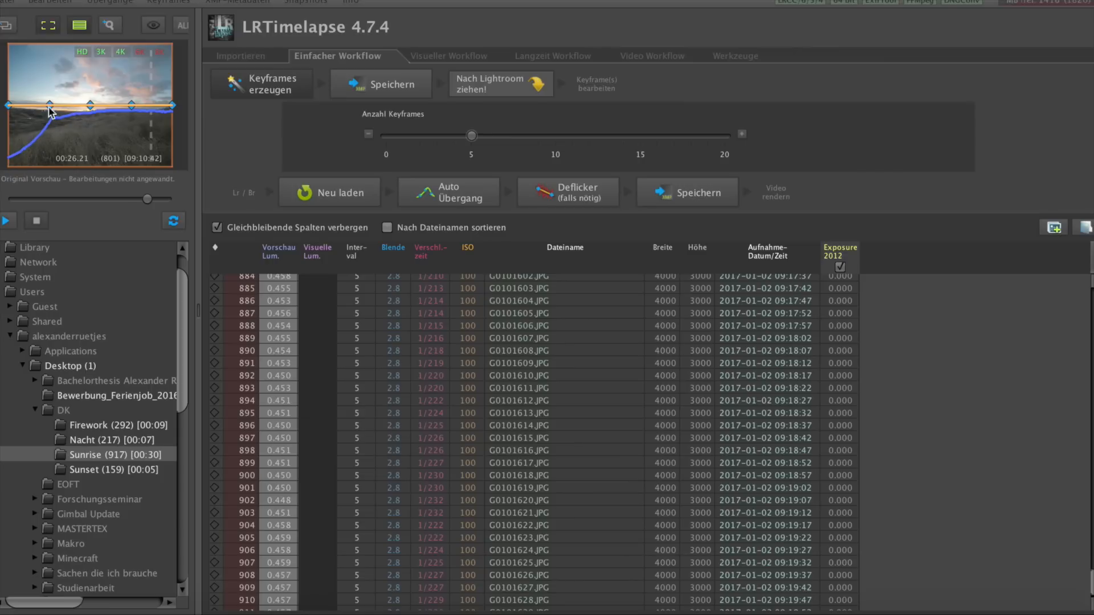
mouse_move(6, 116)
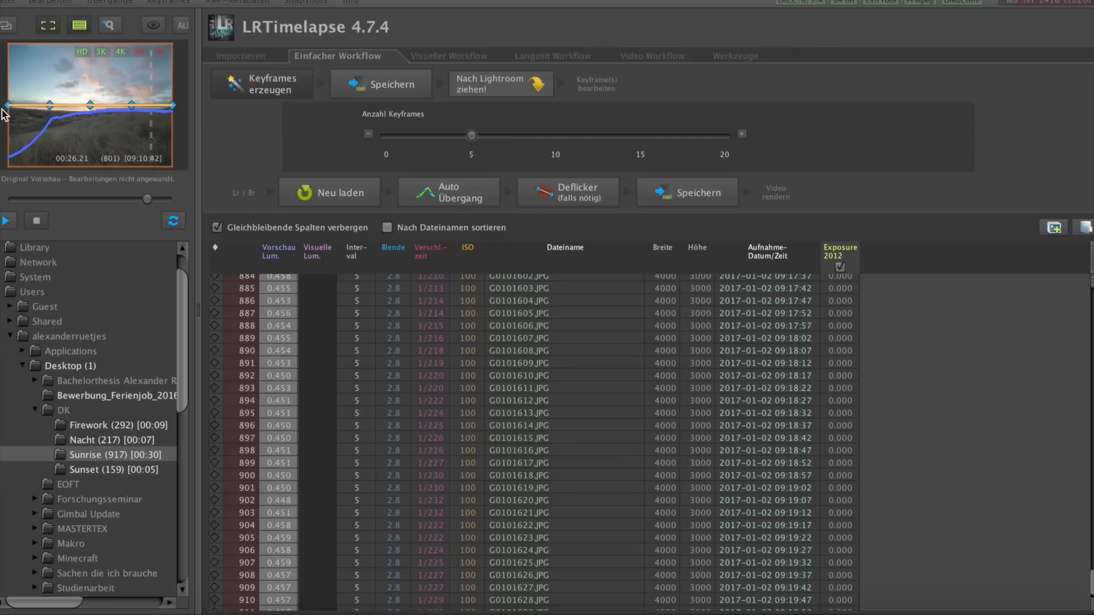
mouse_move(199, 112)
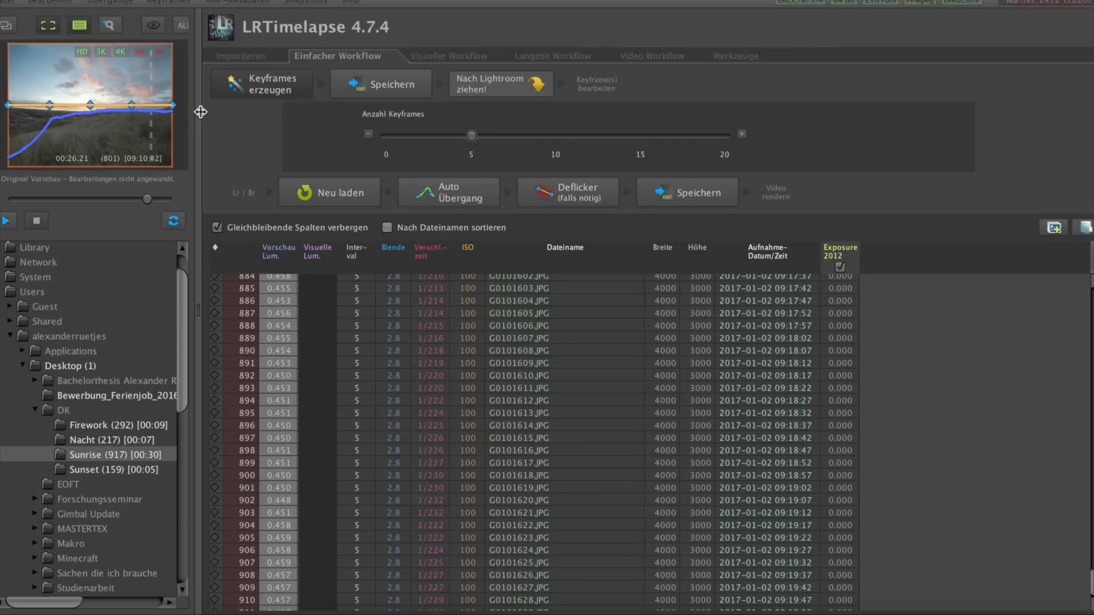
drag(151, 198, 55, 198)
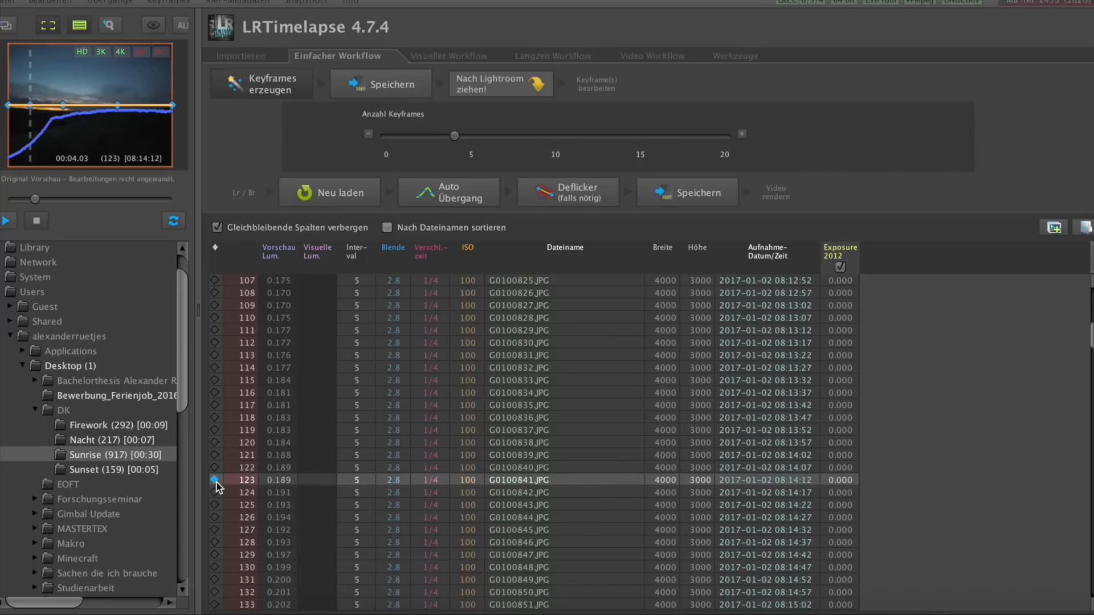
- Scrub the preview slider through the sequence to check the placed keyframes
drag(35, 198, 49, 198)
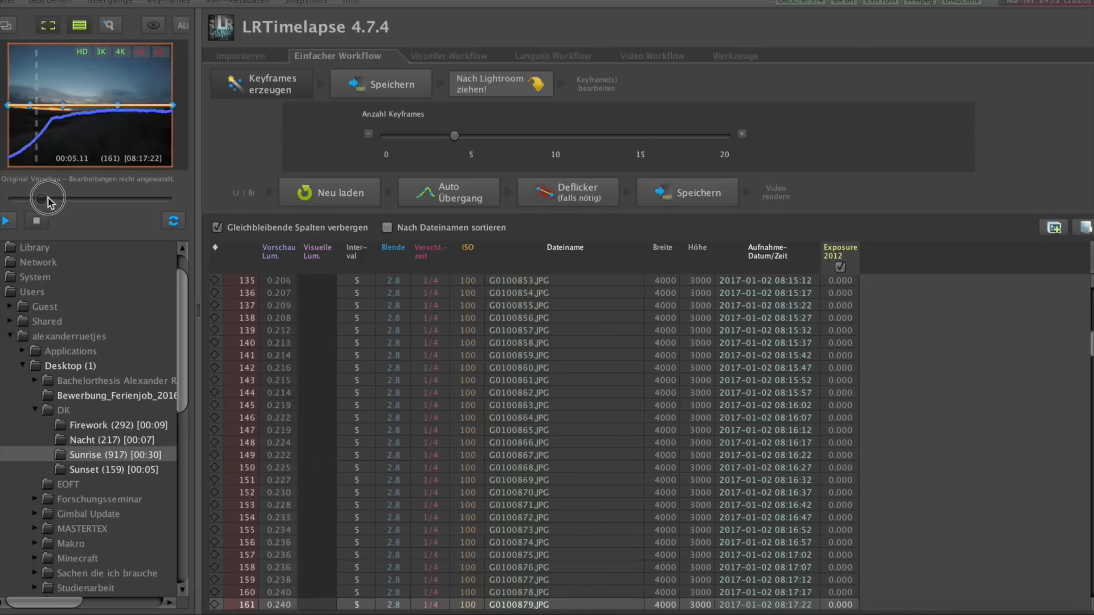
drag(49, 197, 173, 198)
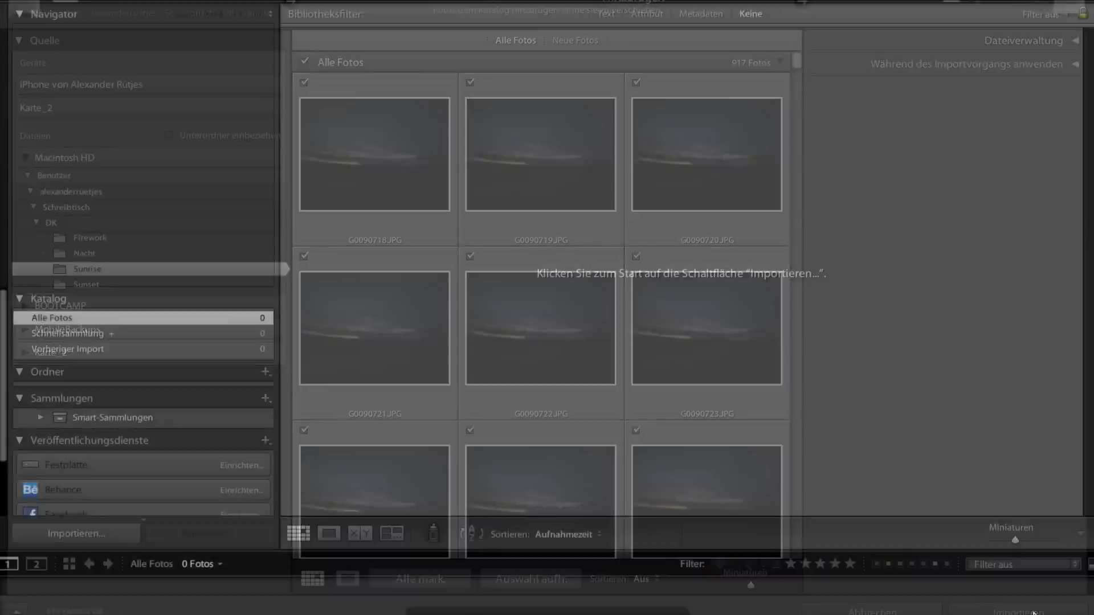
- Import the 917 Sunrise photos into the Lightroom catalogue
click(75, 533)
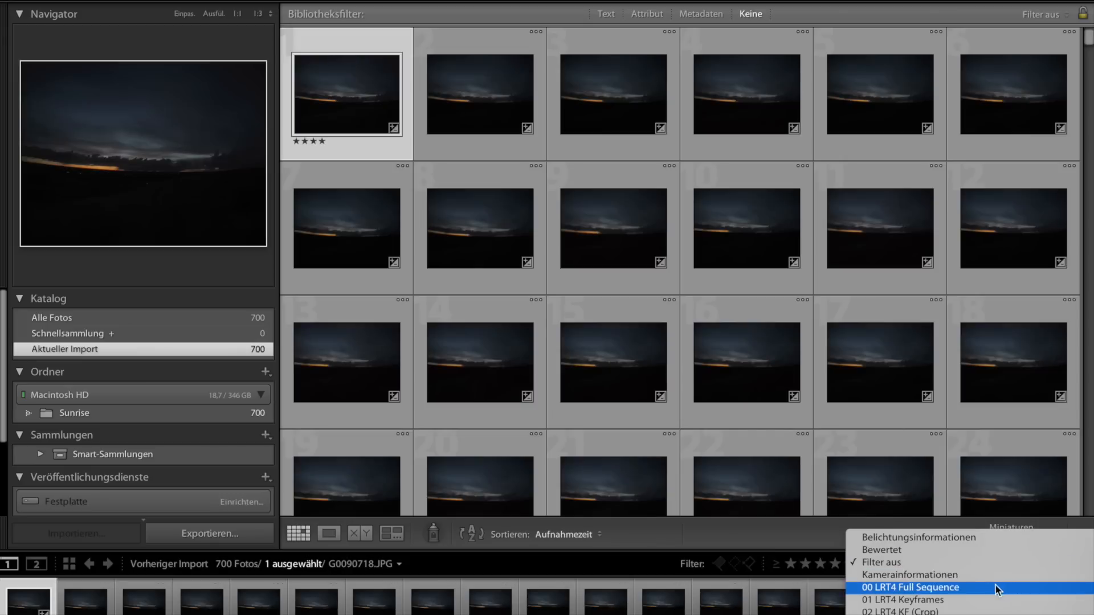
mouse_move(894, 599)
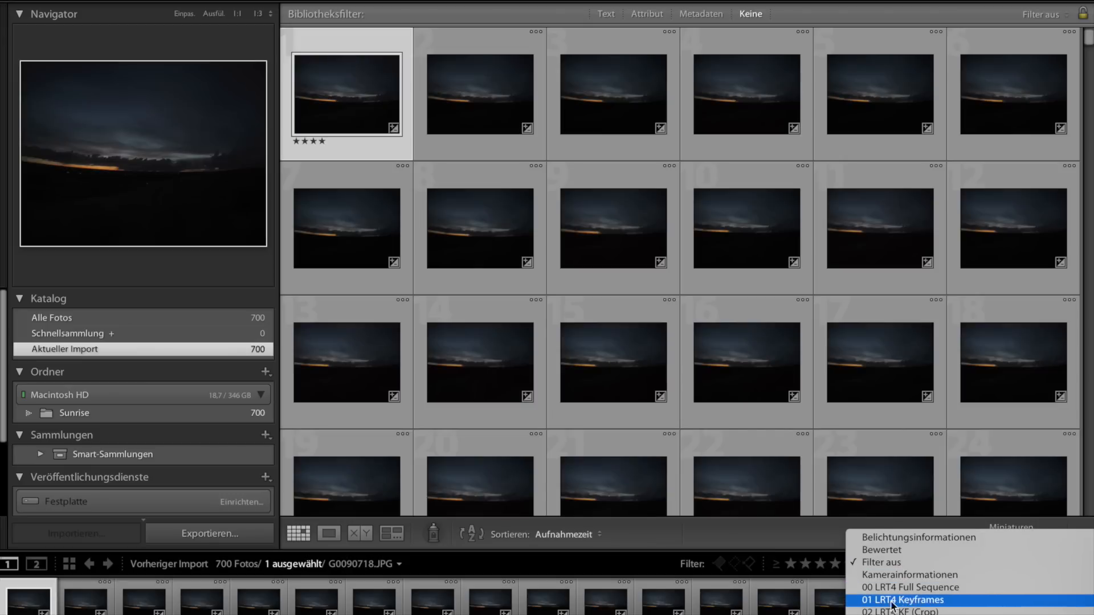
mouse_move(916, 608)
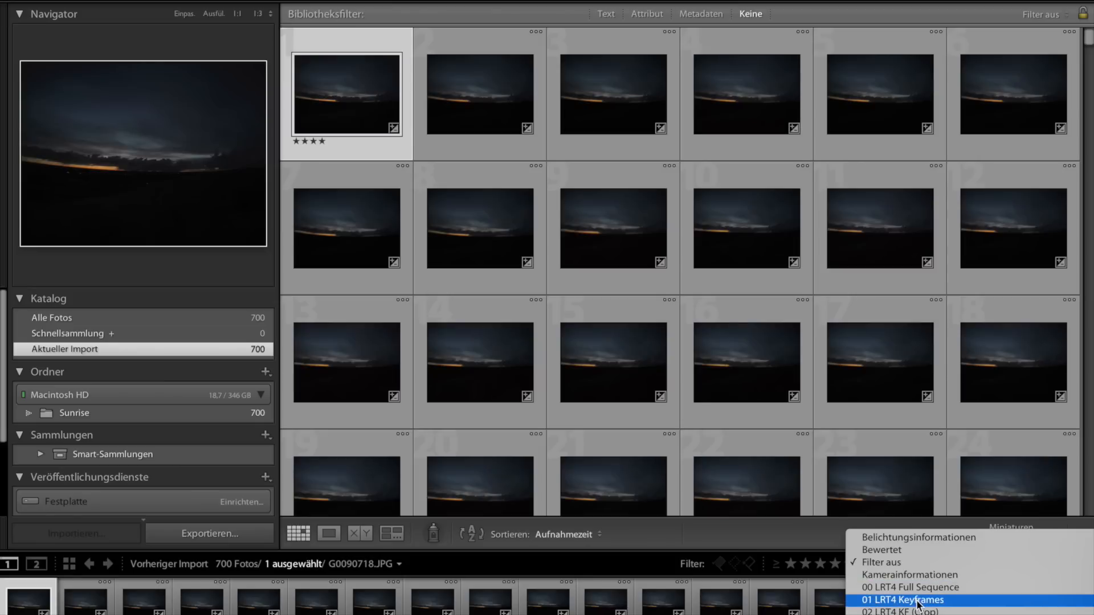
- Apply the 01 LRT4 Keyframes filter preset so only the five starred keyframes show
click(902, 600)
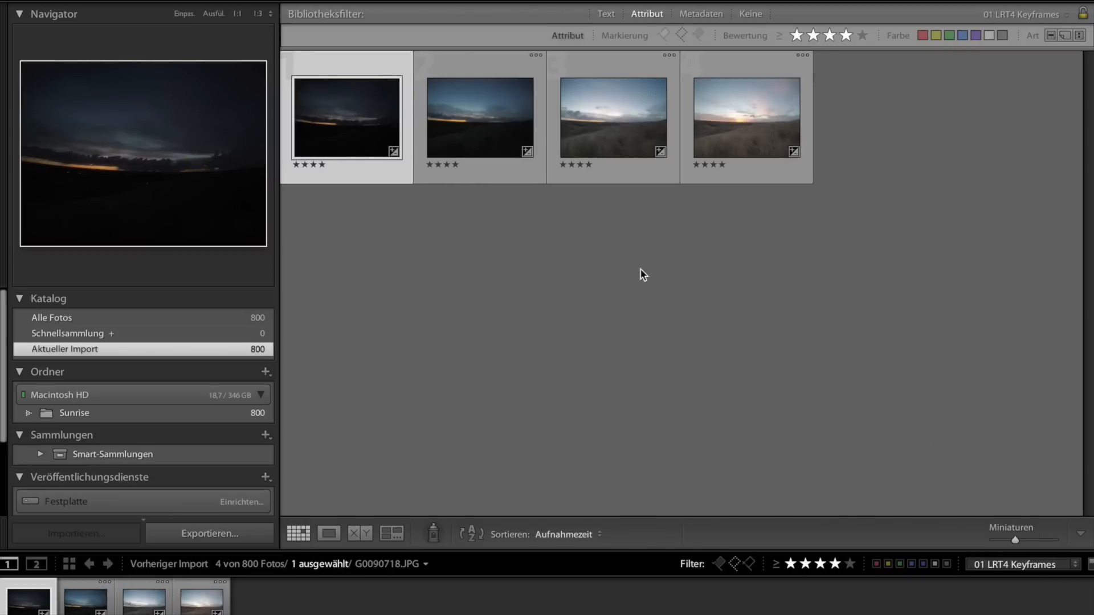
click(462, 124)
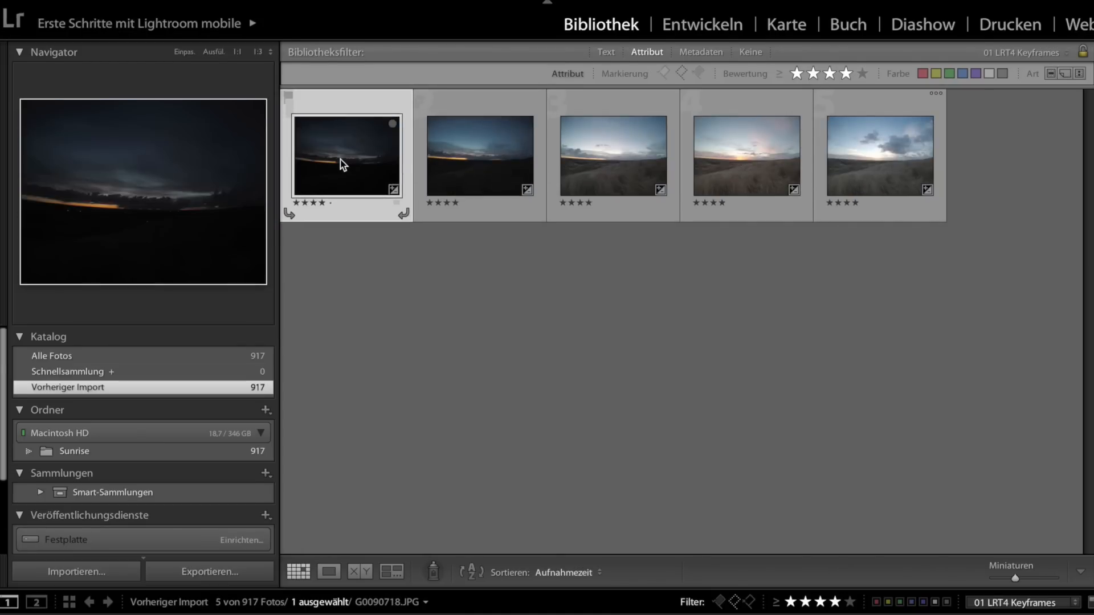
mouse_move(711, 25)
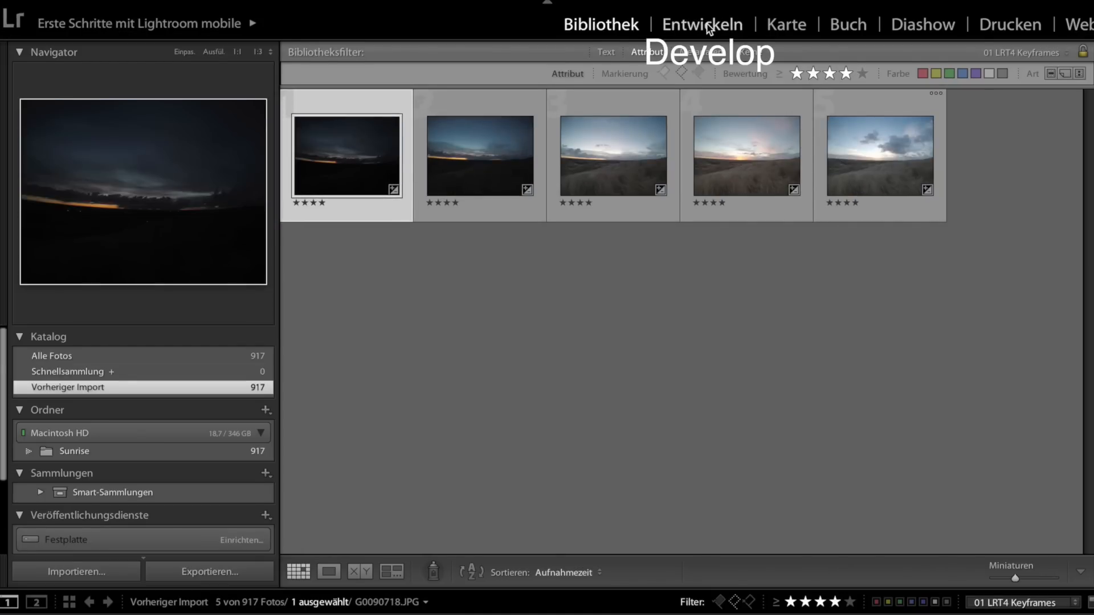
- Crop the first keyframe to a 16:9 frame in Develop and reposition it over the landscape
click(703, 24)
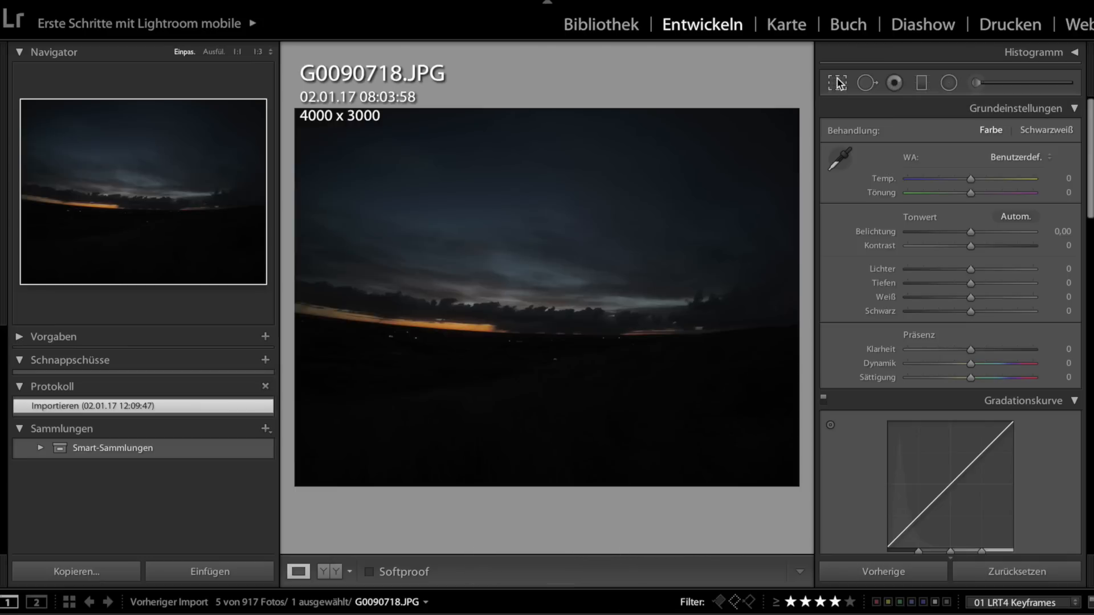
click(835, 82)
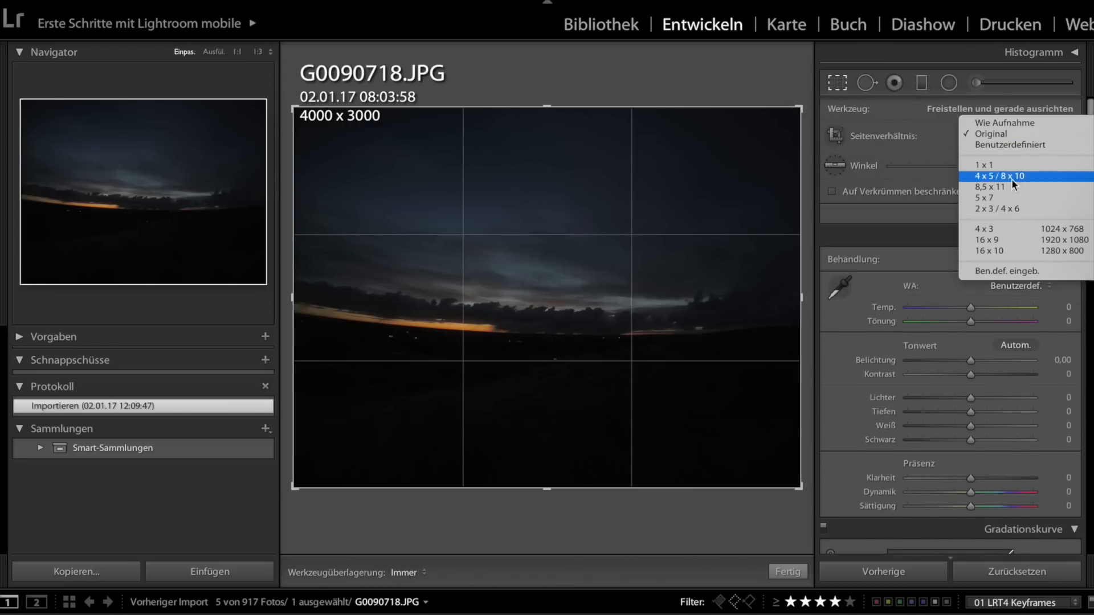
click(989, 239)
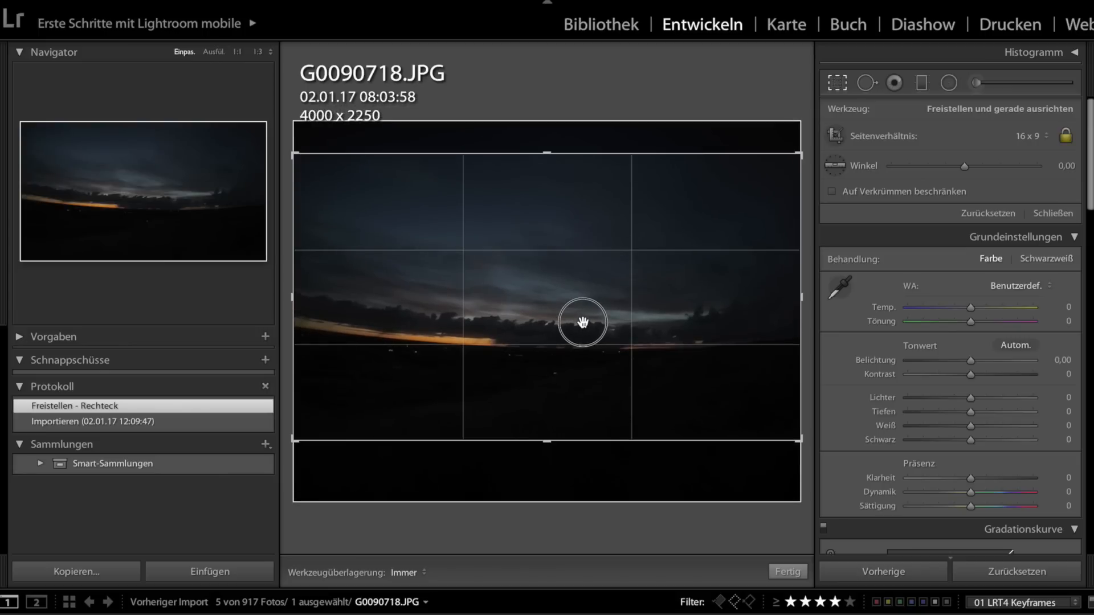
drag(582, 321, 582, 328)
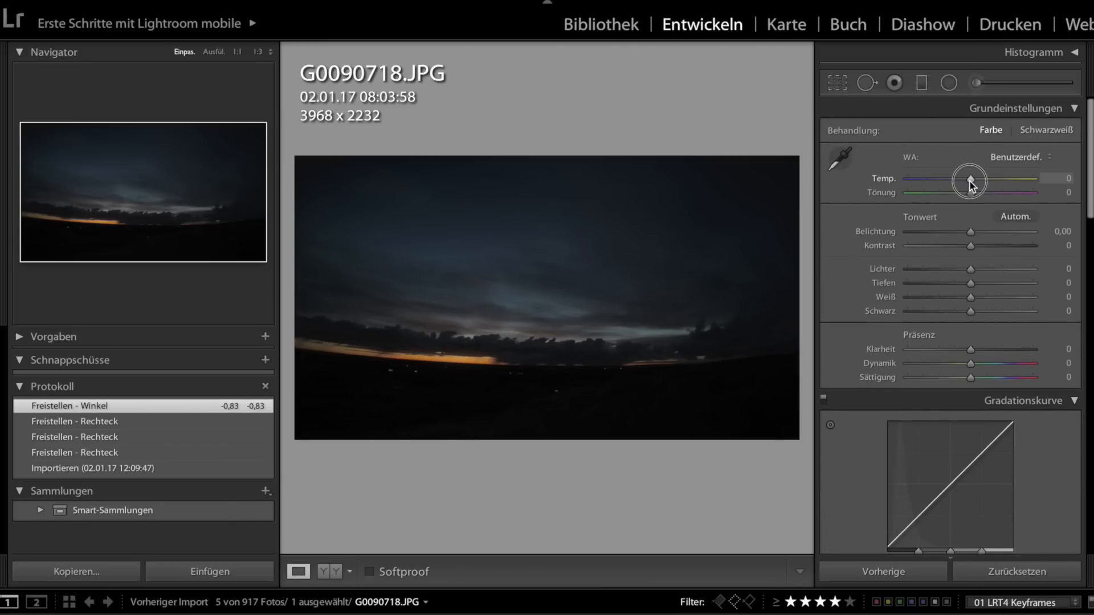
- Set the keyframe's white balance to temperature -9 and tint +12
drag(969, 179, 957, 179)
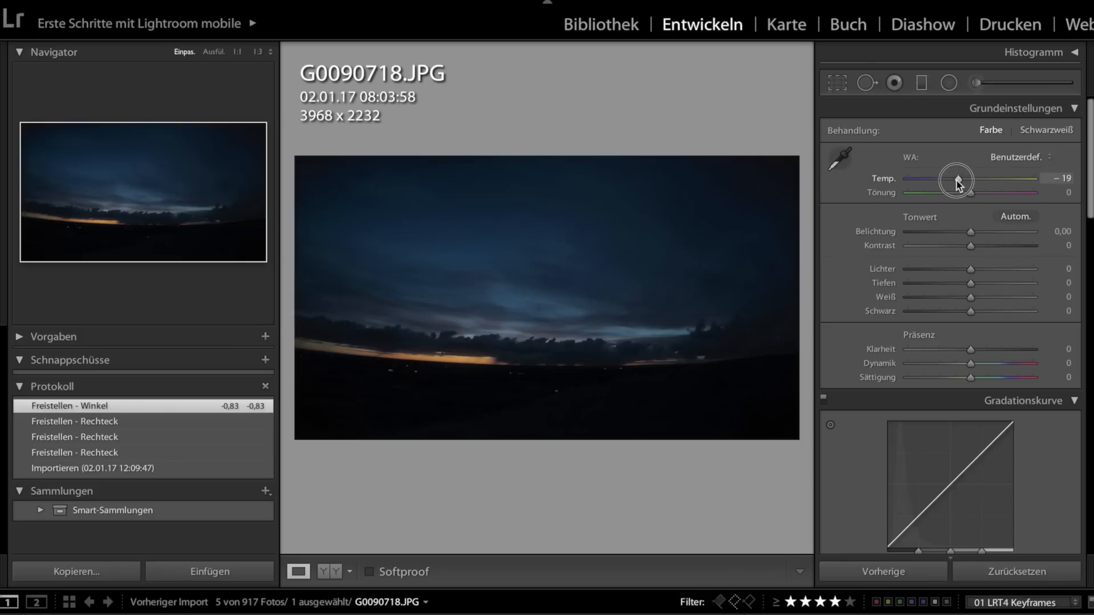
drag(956, 179, 958, 179)
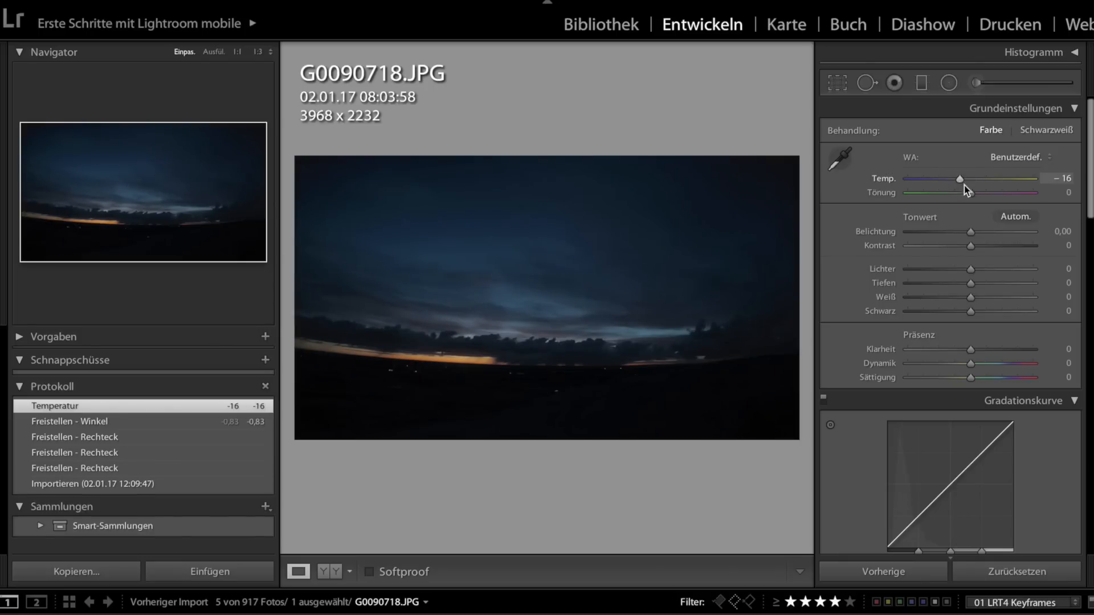
drag(958, 179, 976, 179)
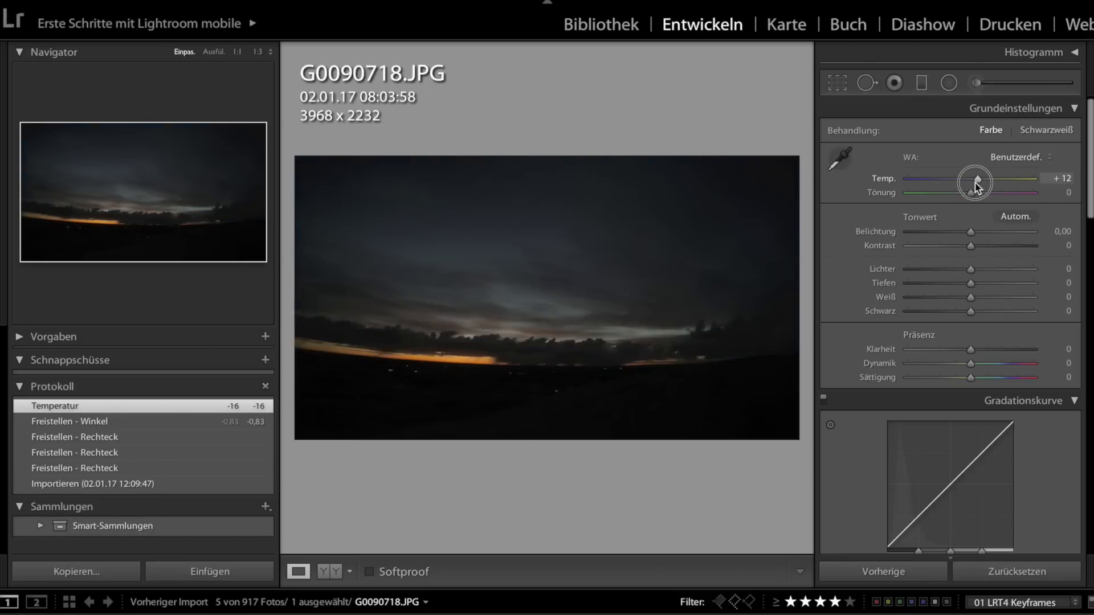
drag(972, 182, 980, 182)
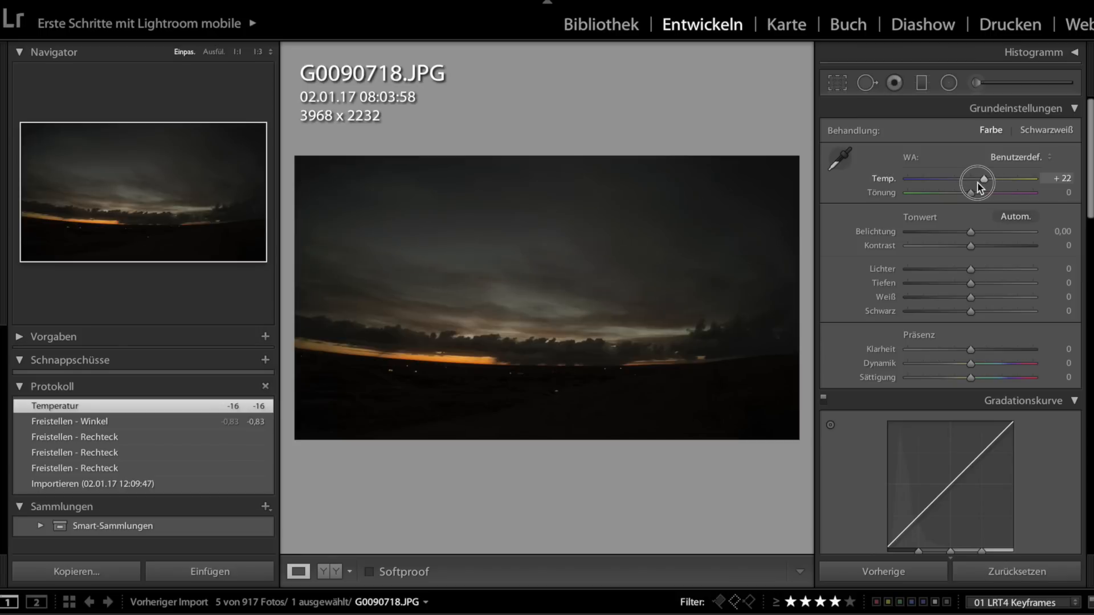
drag(977, 180, 966, 180)
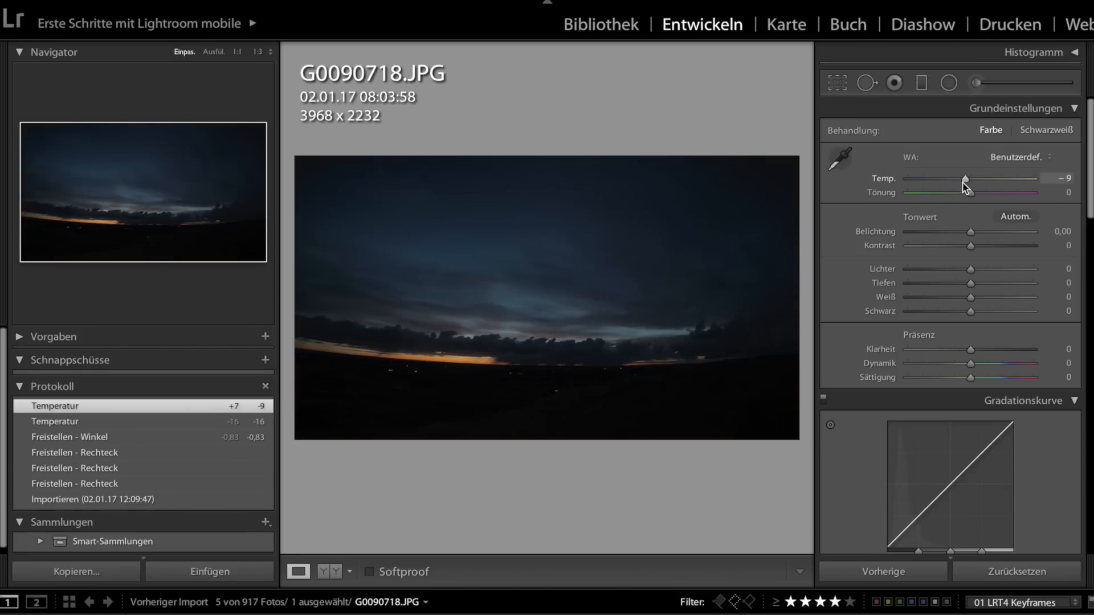
drag(968, 192, 986, 193)
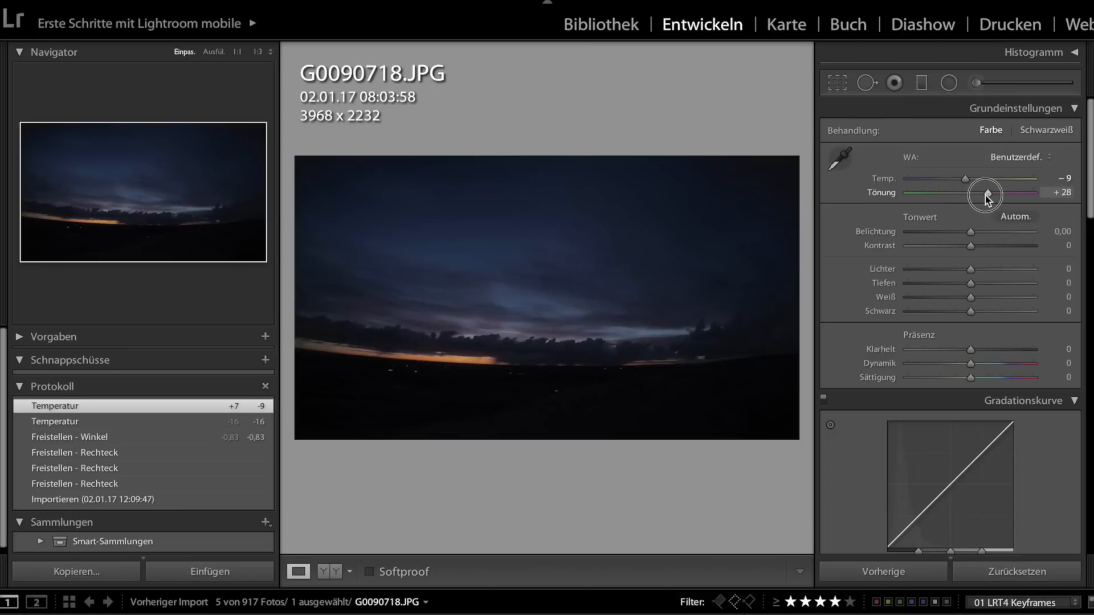
drag(986, 192, 976, 193)
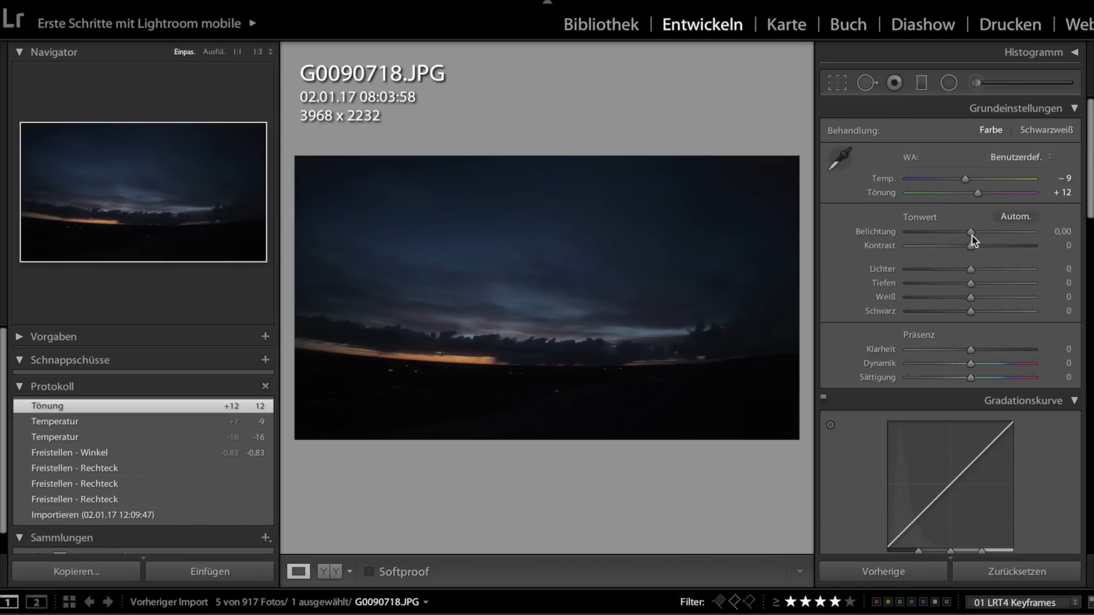
- Set exposure +0.20, contrast +26 and highlights +4
drag(969, 232, 975, 231)
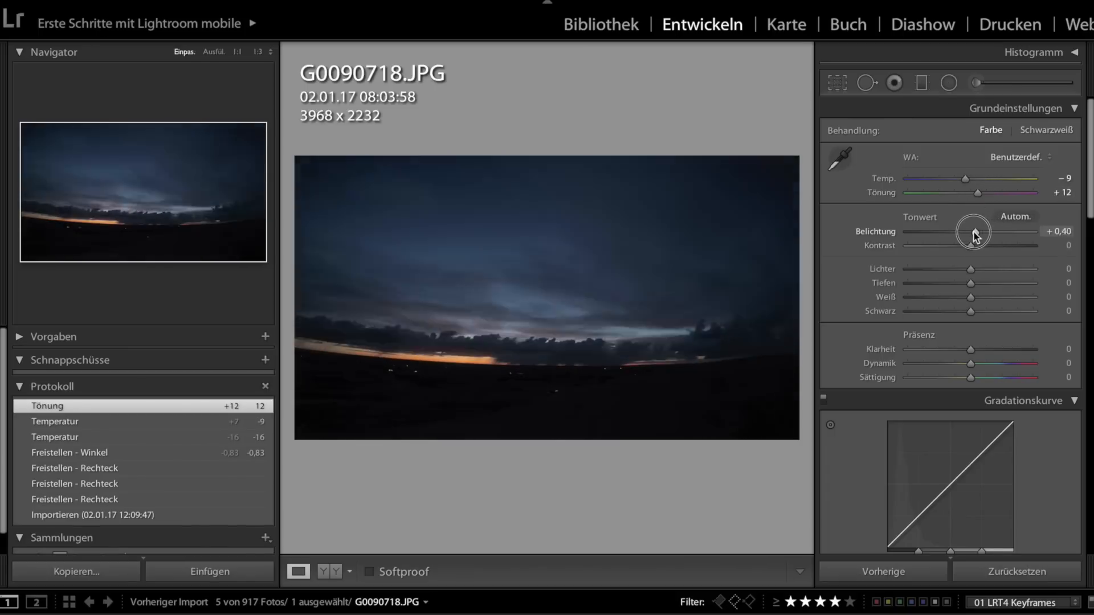
drag(983, 231, 973, 231)
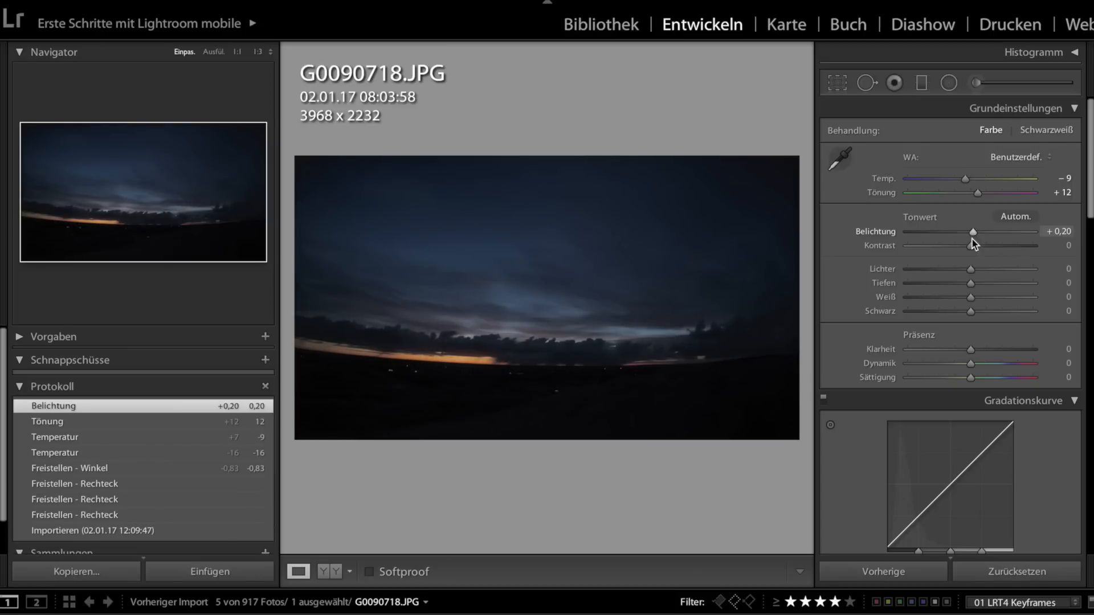
drag(968, 246, 981, 246)
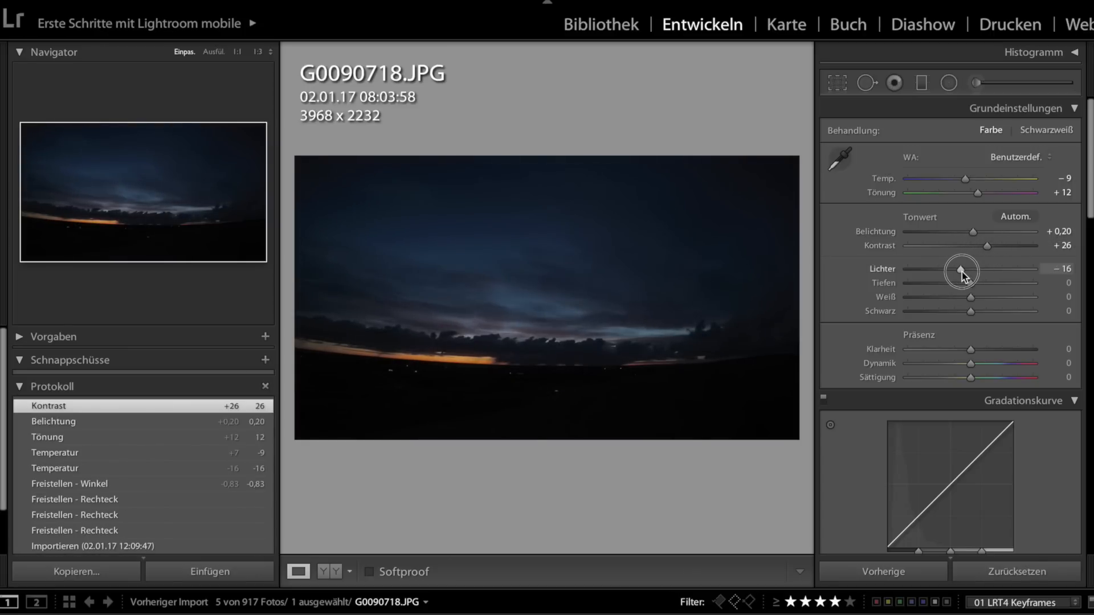
drag(961, 271, 989, 271)
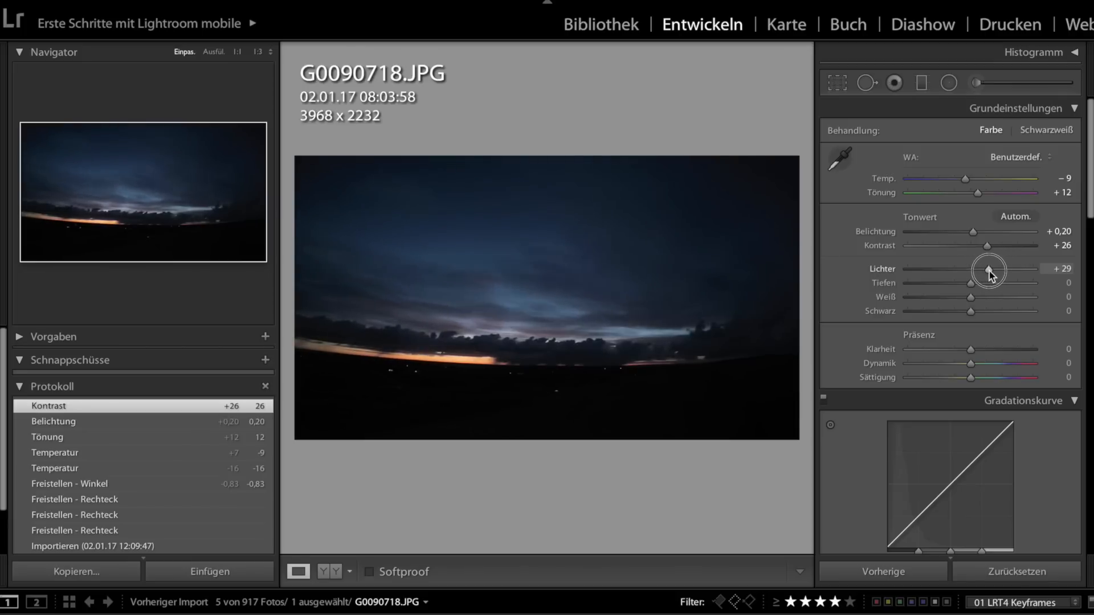
drag(989, 270, 975, 270)
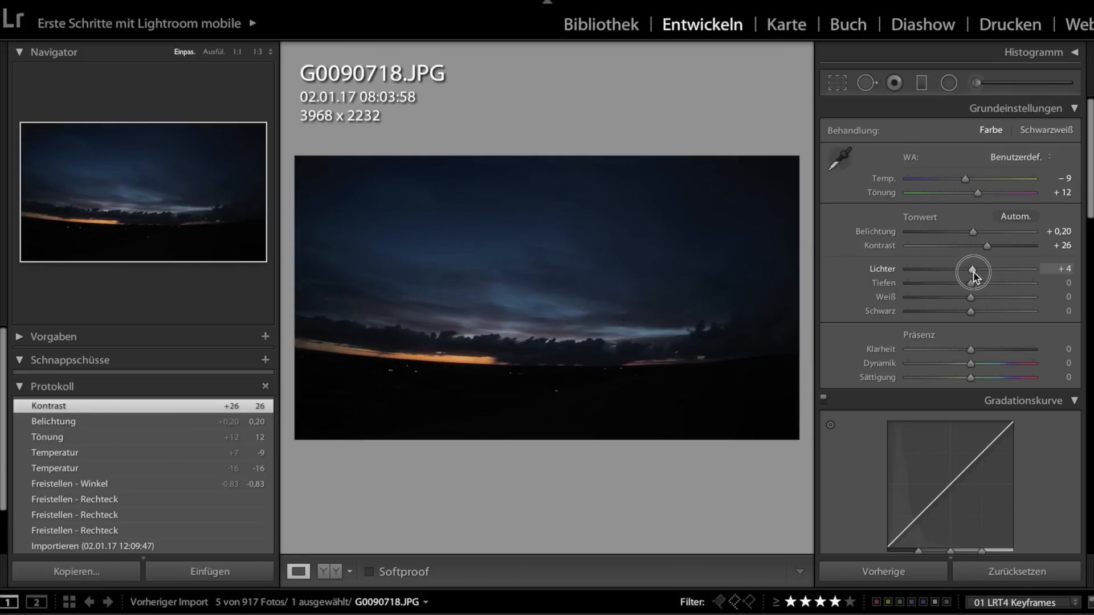
- Pull shadows down to -29 and brighten whites to +11
drag(970, 283, 1019, 283)
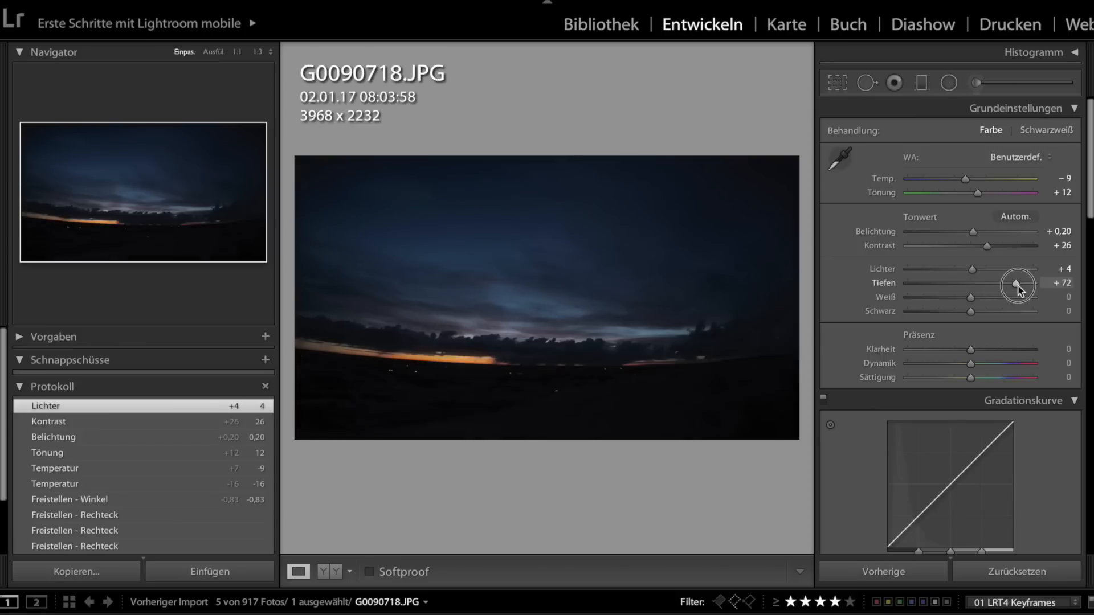
drag(1018, 283, 996, 284)
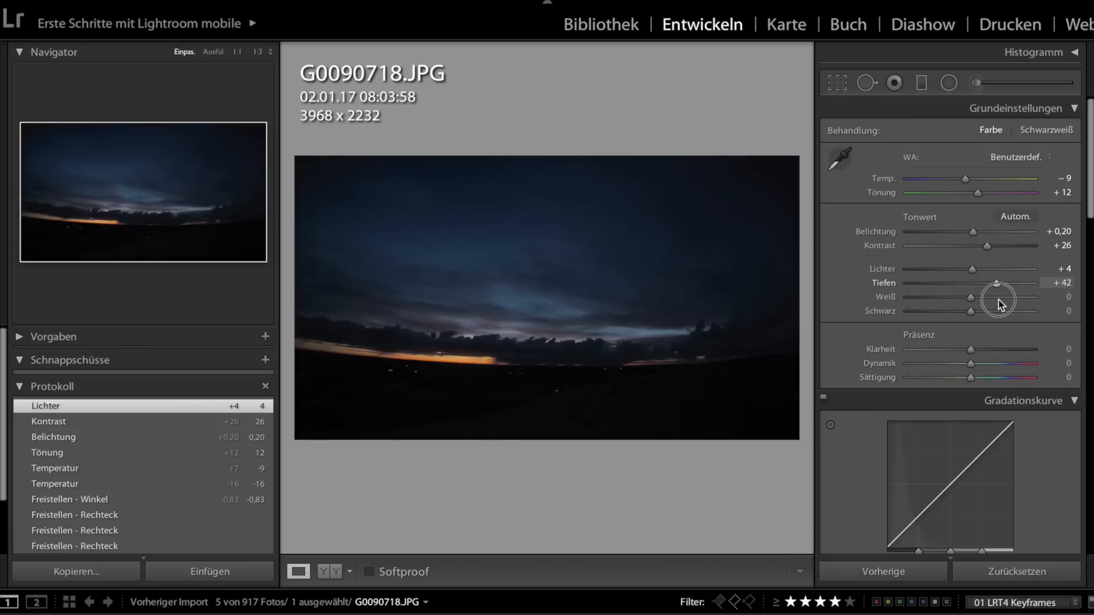
drag(996, 282, 950, 283)
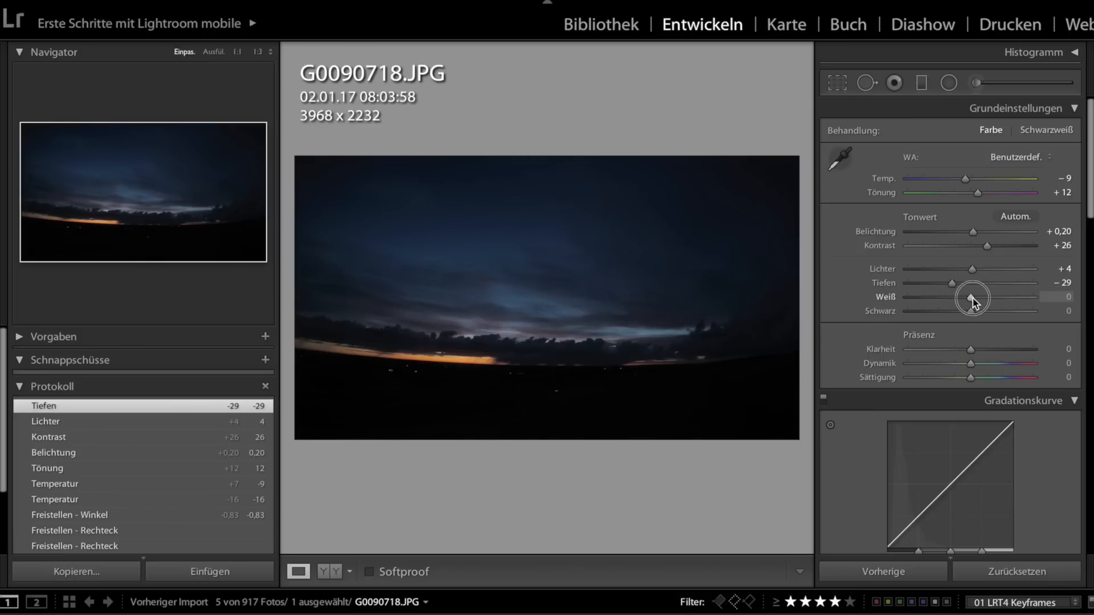
drag(970, 296, 983, 297)
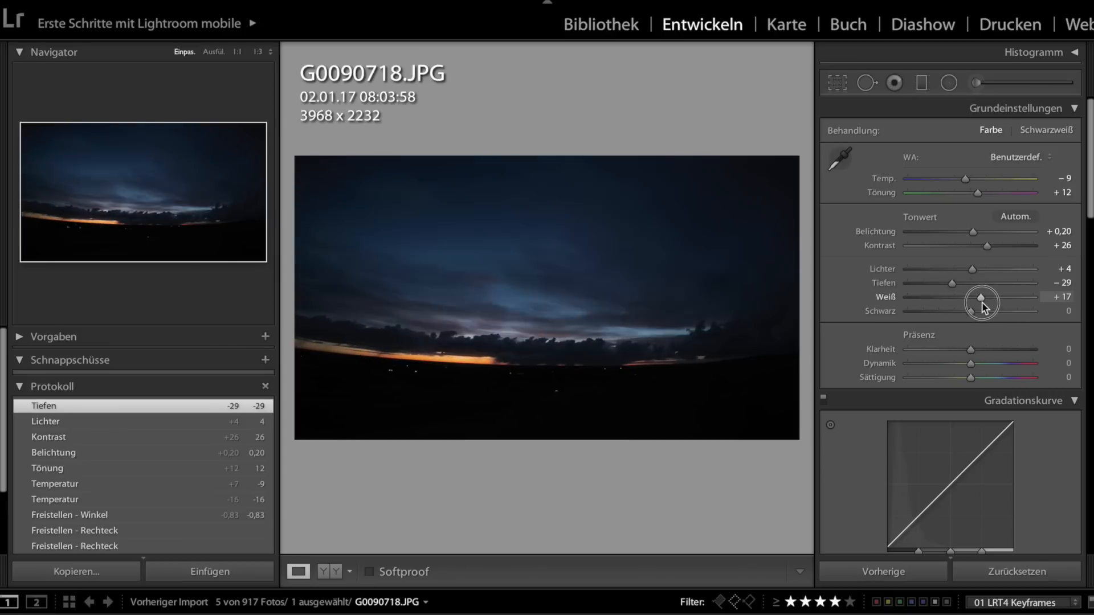
drag(982, 296, 976, 296)
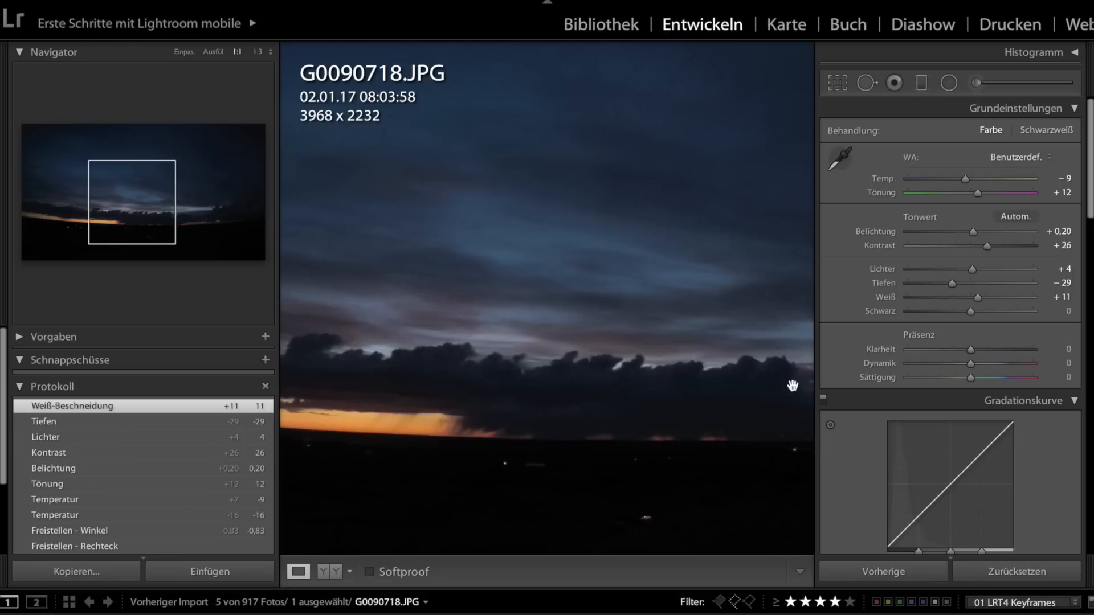
- Set blacks to +3 and clarity to +10
drag(970, 313, 946, 312)
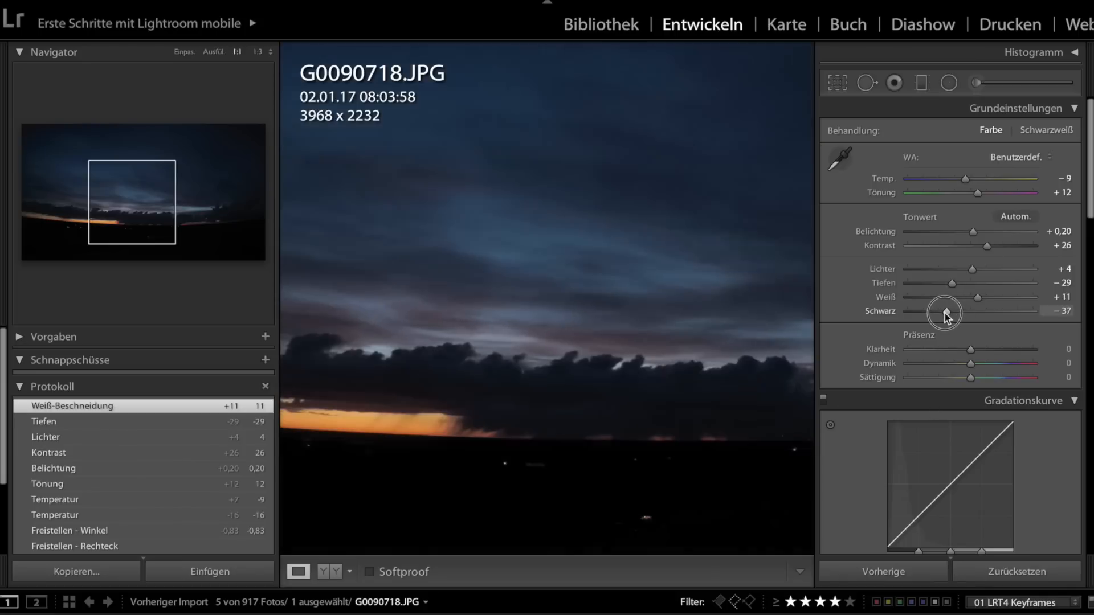
drag(945, 312, 969, 311)
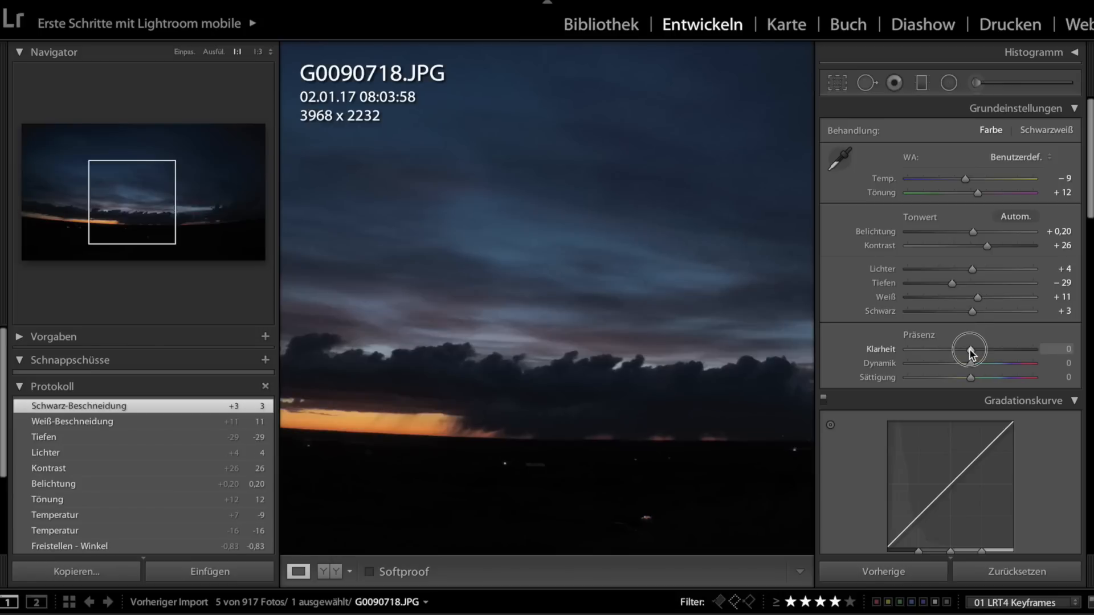
drag(969, 349, 988, 348)
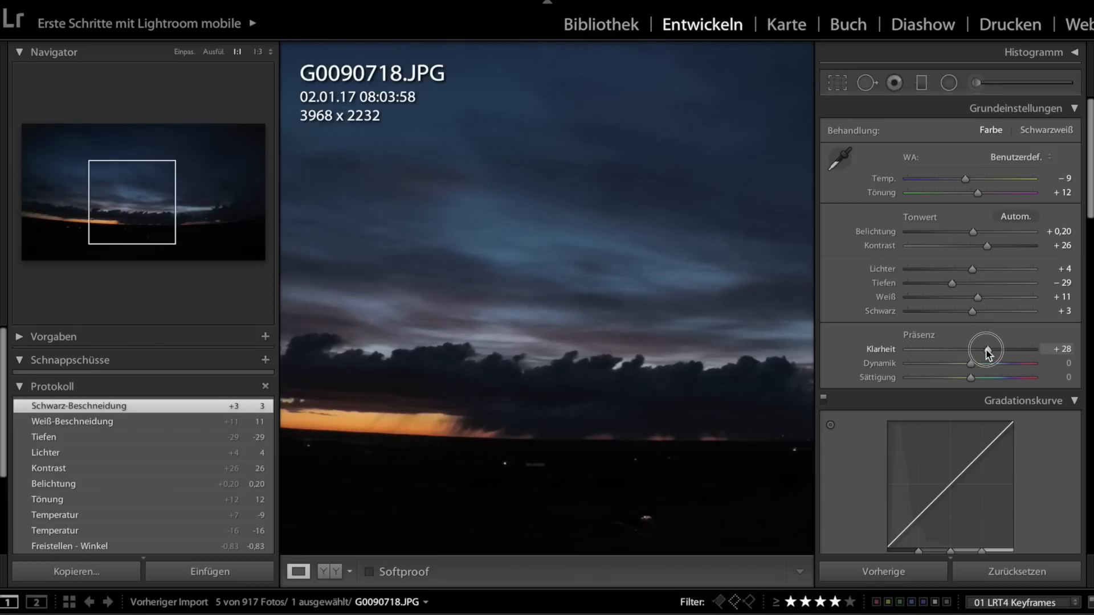
drag(987, 349, 1014, 349)
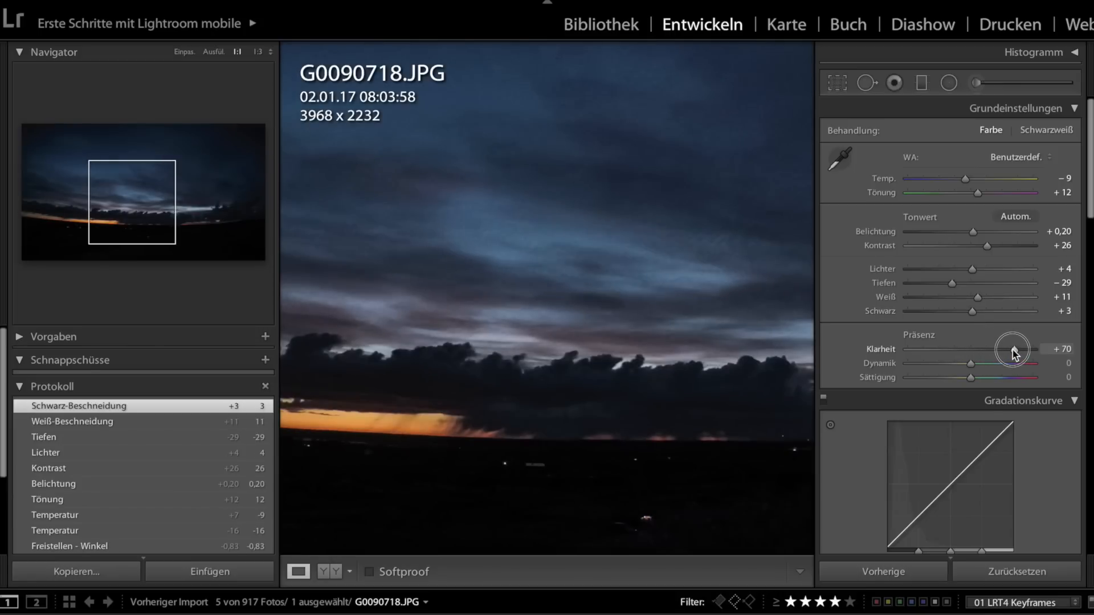
drag(1011, 349, 960, 348)
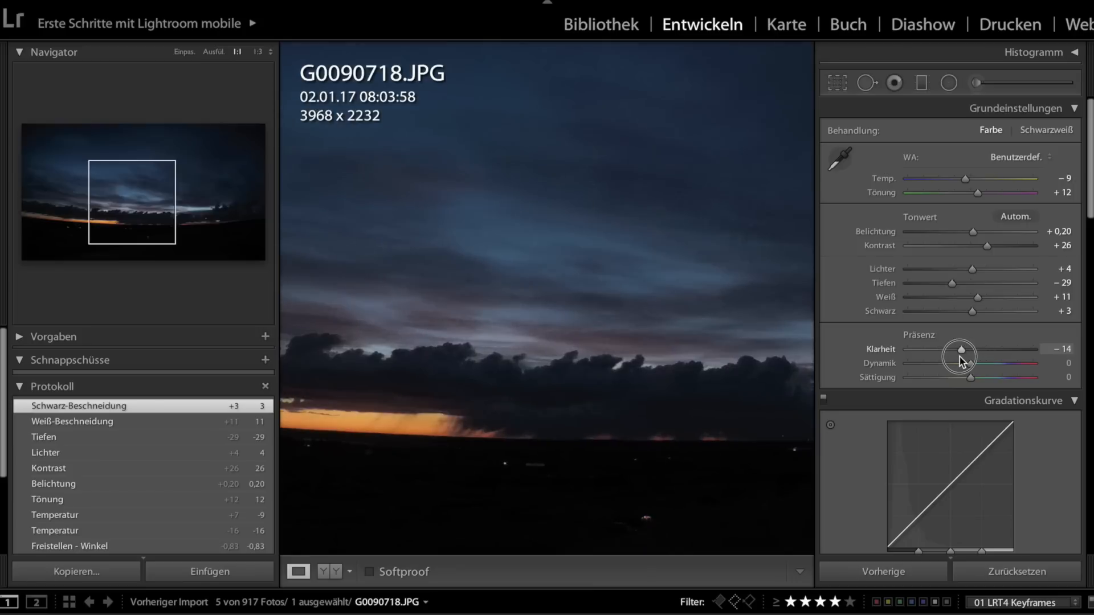
drag(962, 348, 976, 348)
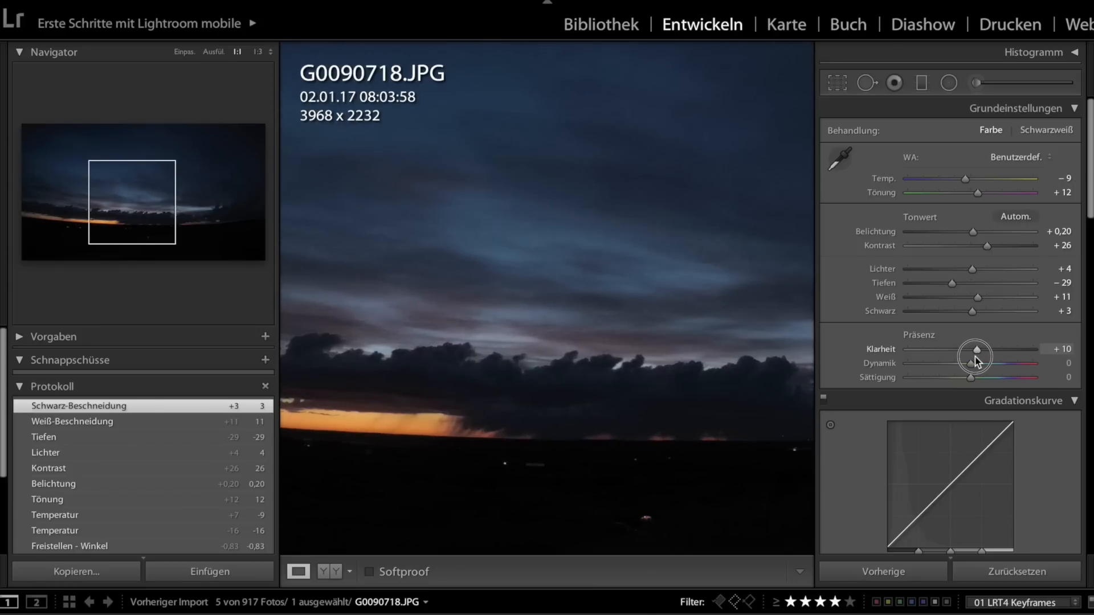
- Boost vibrance to +23 and reduce saturation to -3
drag(969, 362, 980, 362)
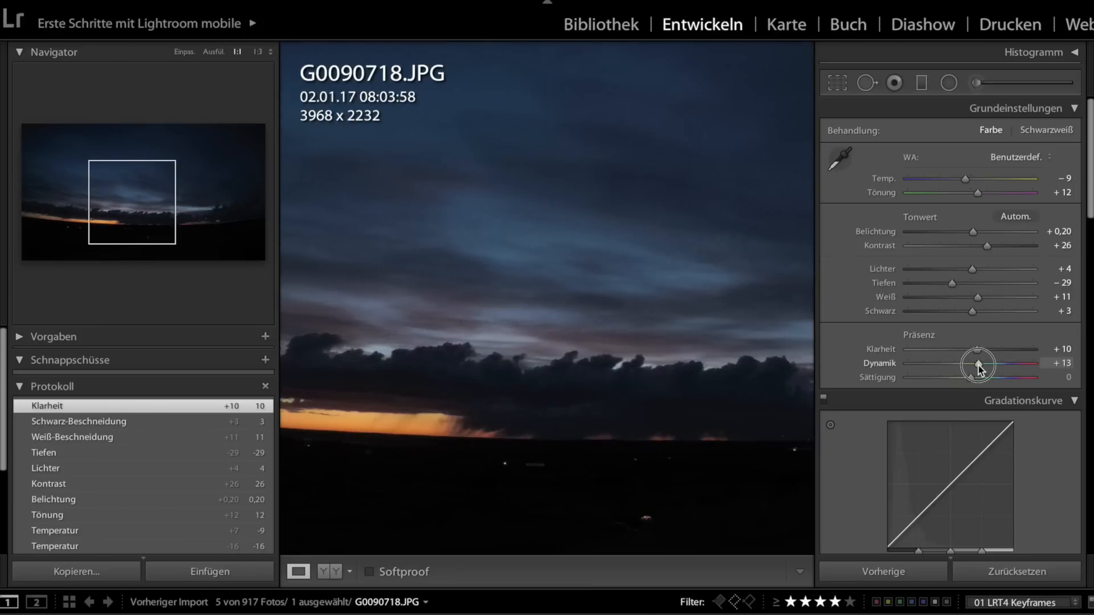
drag(977, 362, 984, 363)
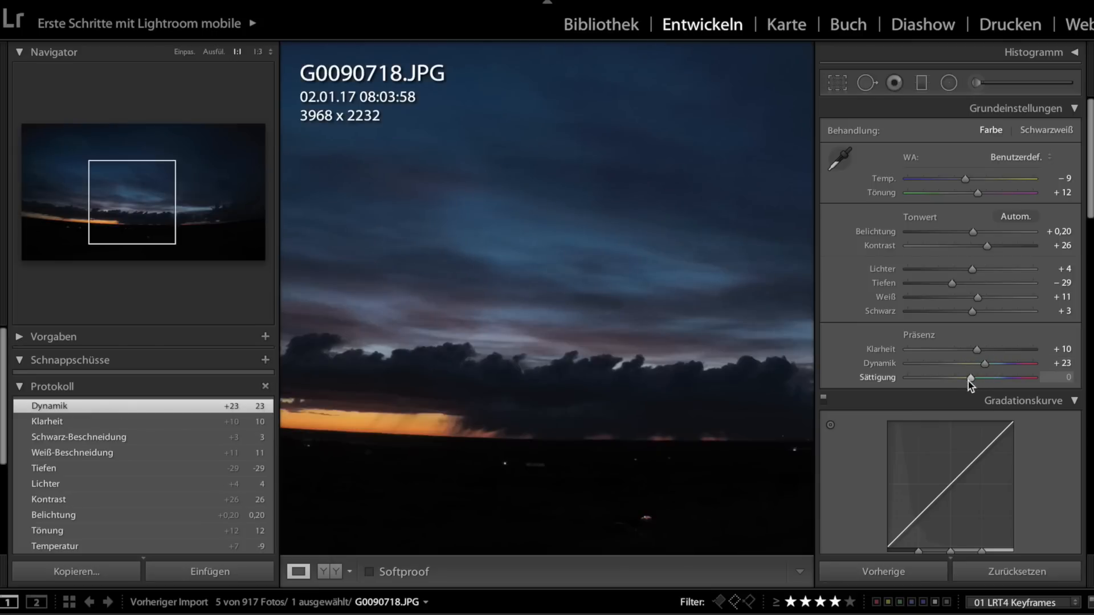
drag(978, 377, 968, 377)
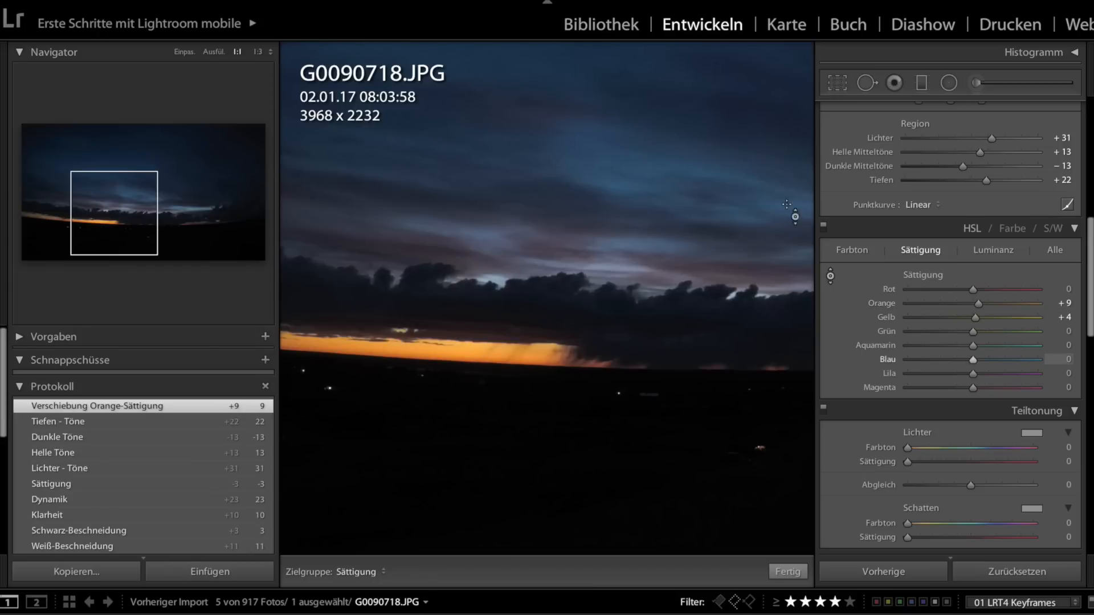
mouse_move(610, 187)
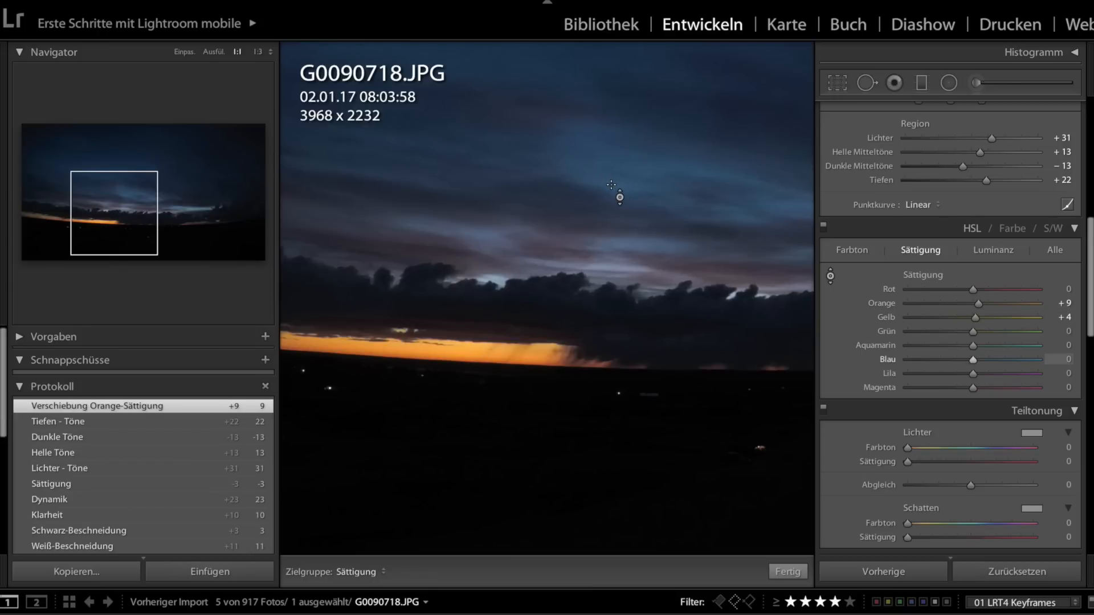
- Boost the sky's blue saturation to +14, then compare before and after
drag(971, 359, 983, 359)
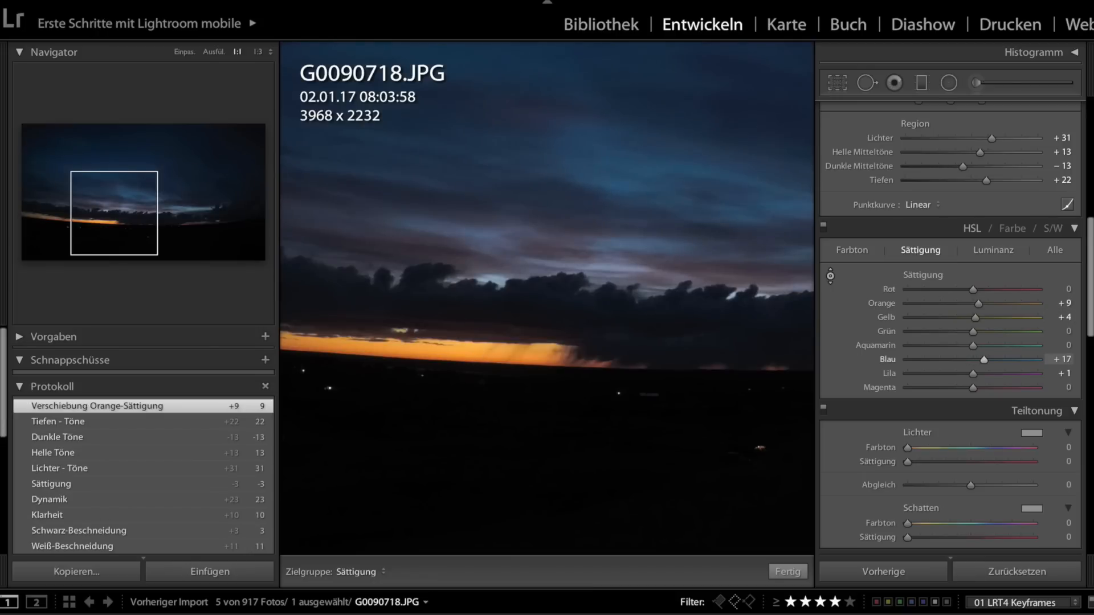
drag(985, 359, 982, 358)
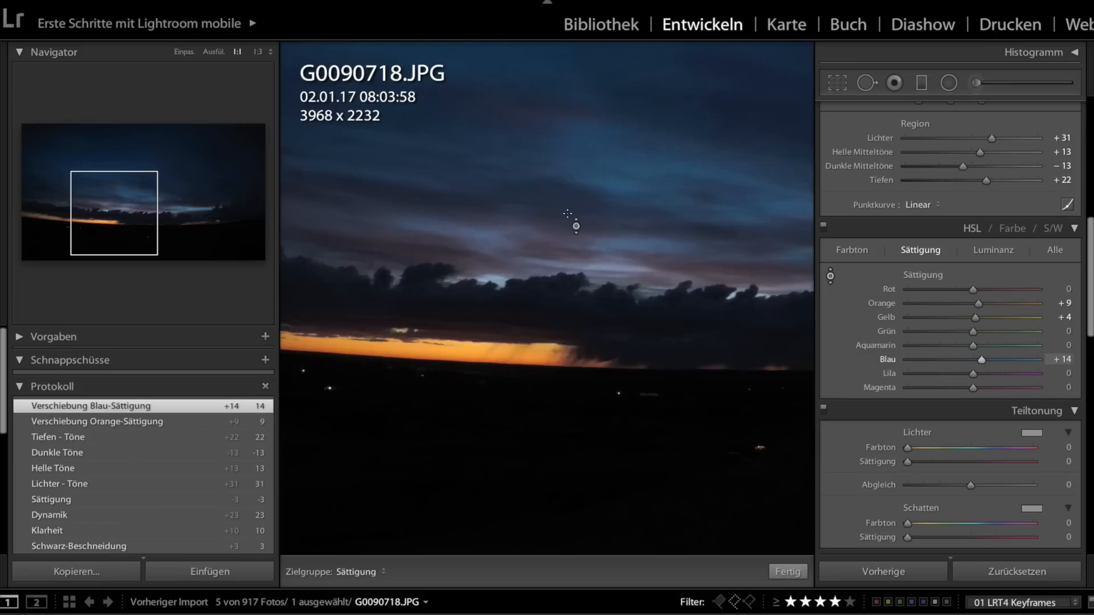
mouse_move(766, 567)
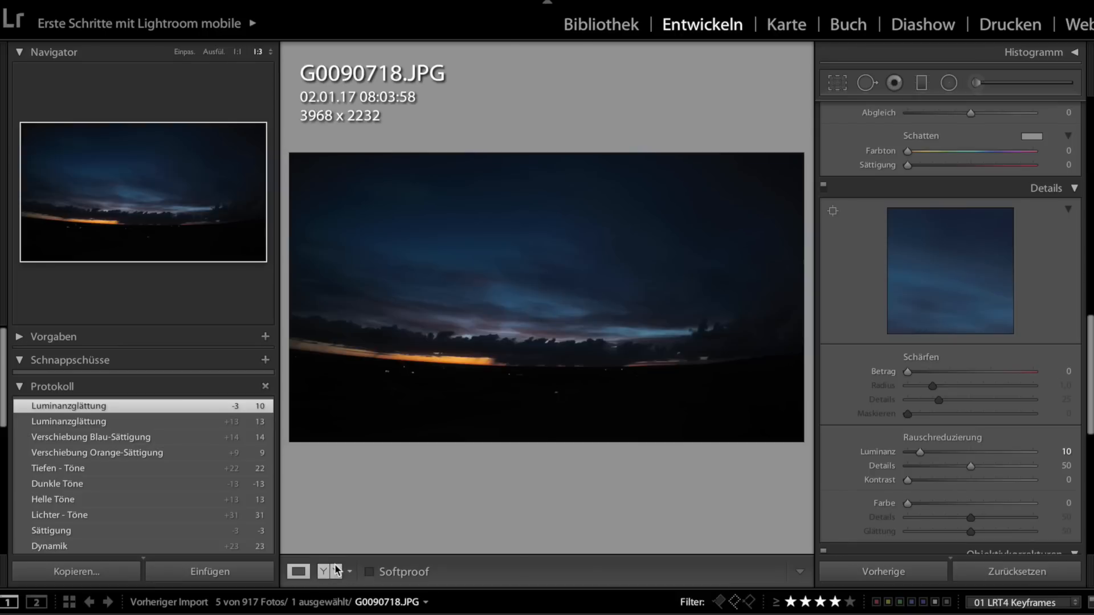
click(326, 572)
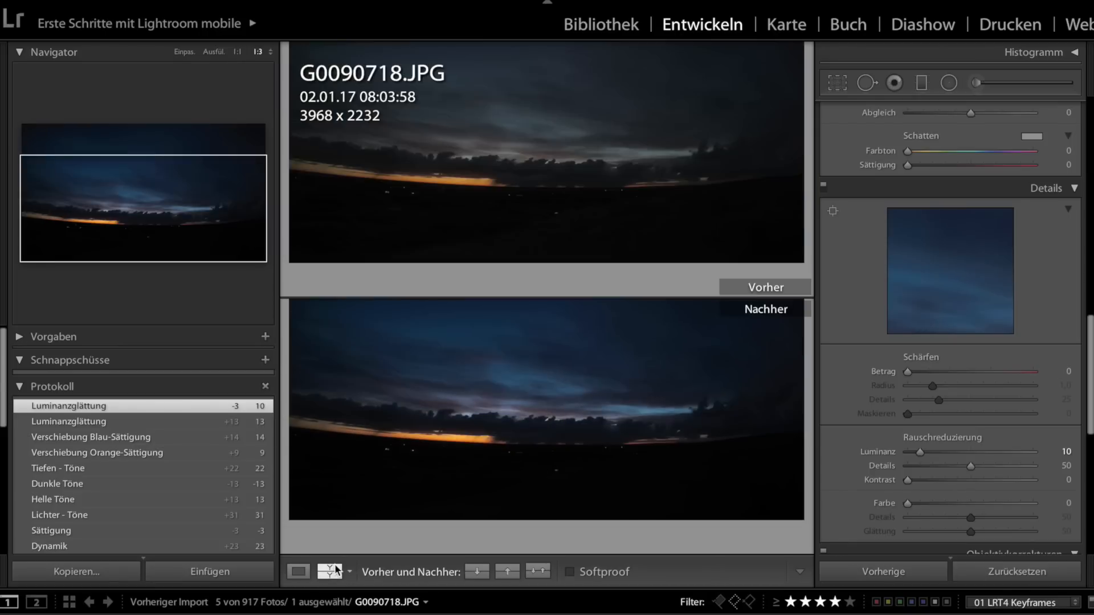
click(299, 571)
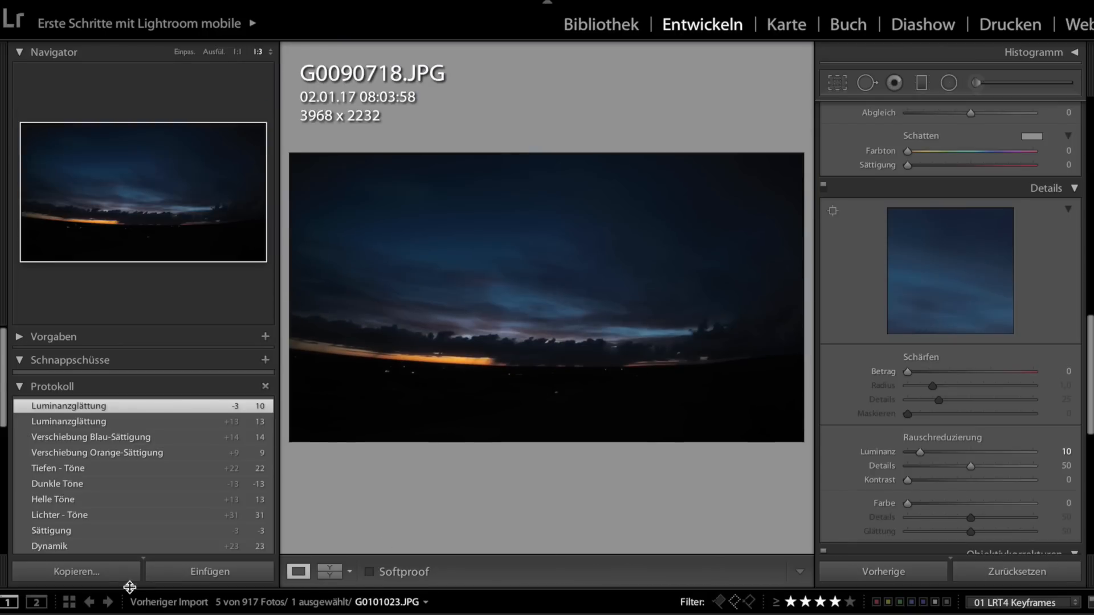
- Copy all develop settings from this keyframe and paste them onto the next keyframe
click(73, 572)
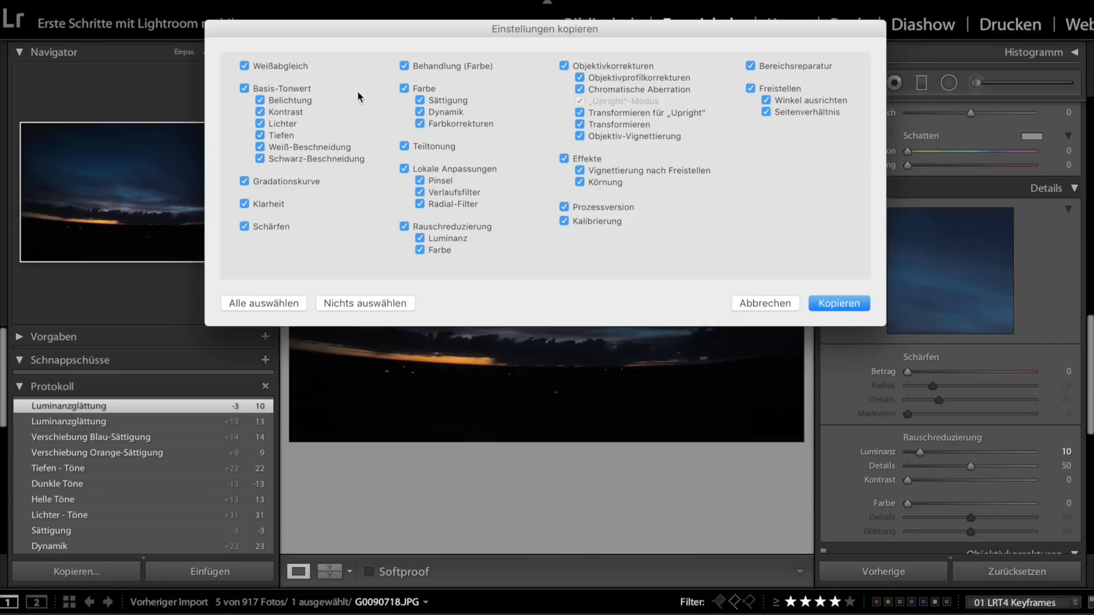
mouse_move(825, 303)
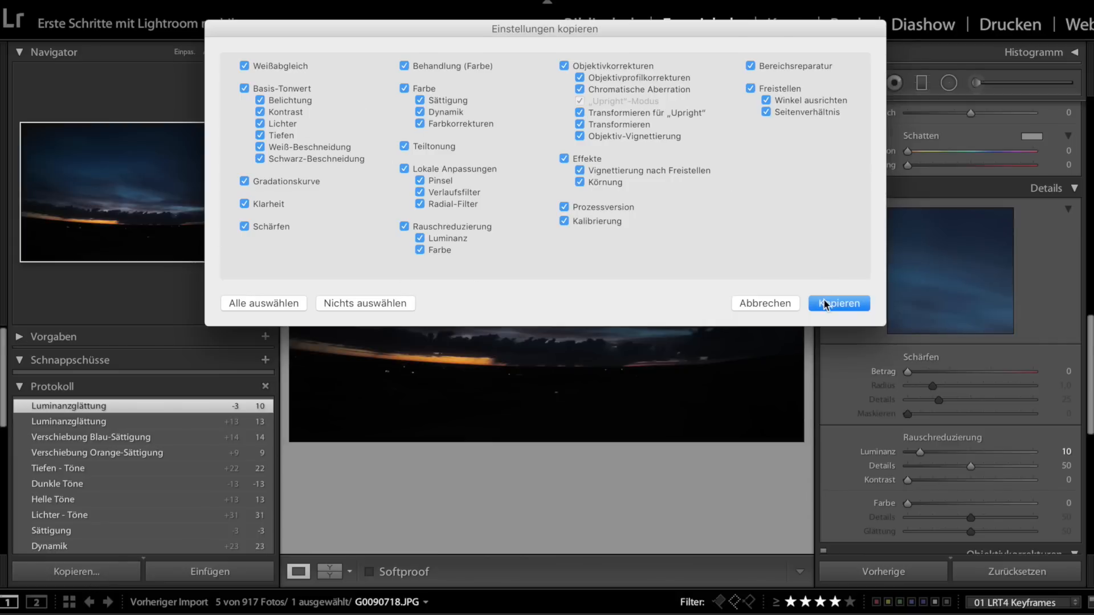
click(839, 303)
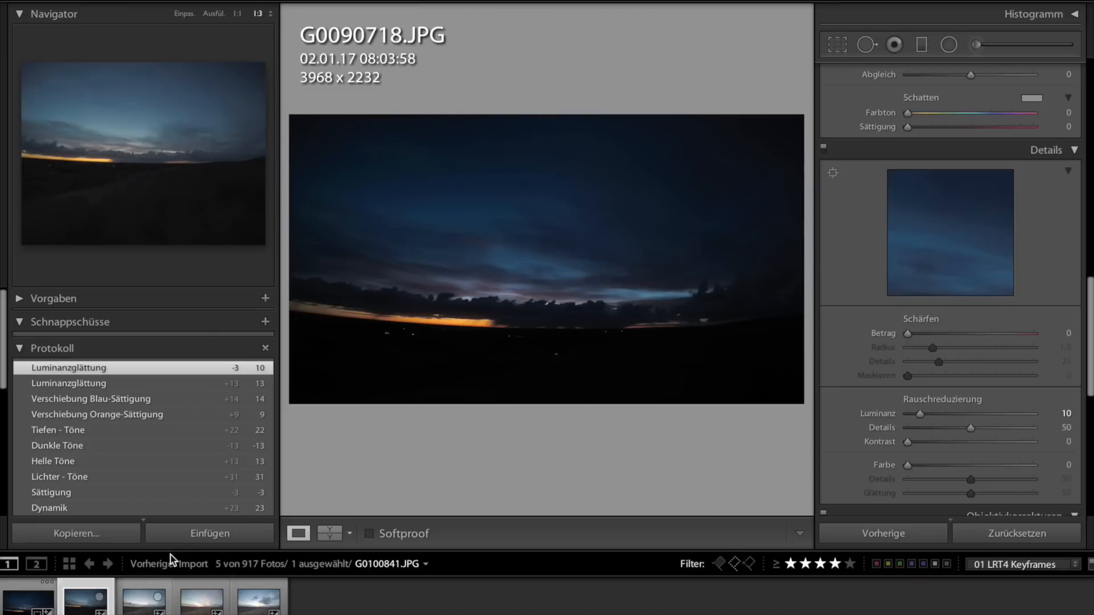
click(210, 534)
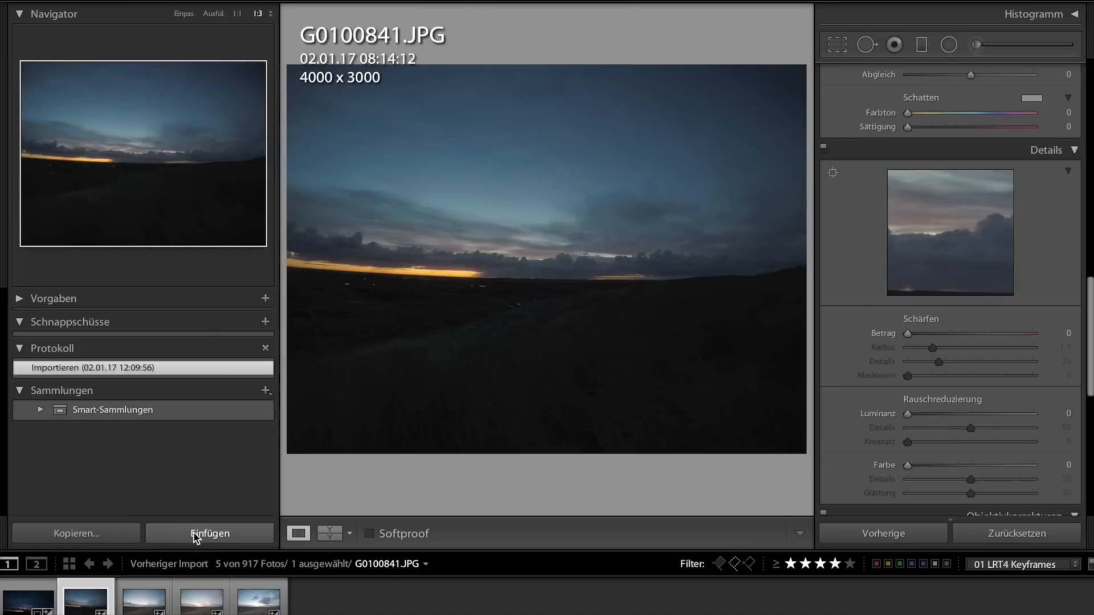
click(210, 533)
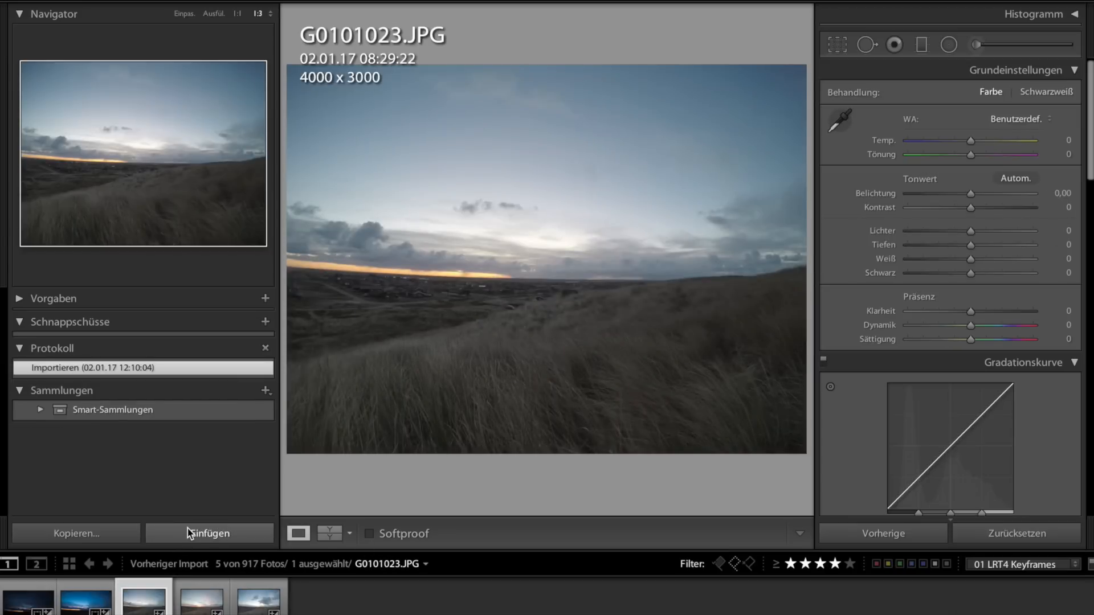
- Paste settings onto G0101023, neutralise its temperature and draw a darkening graduated filter over the sky
click(210, 533)
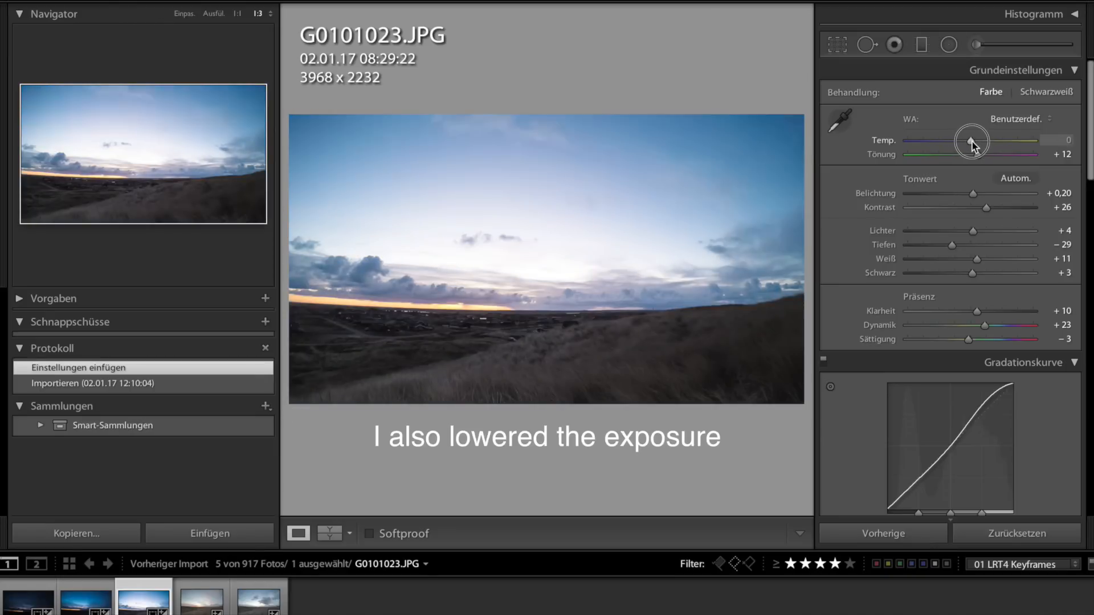
drag(971, 142, 976, 141)
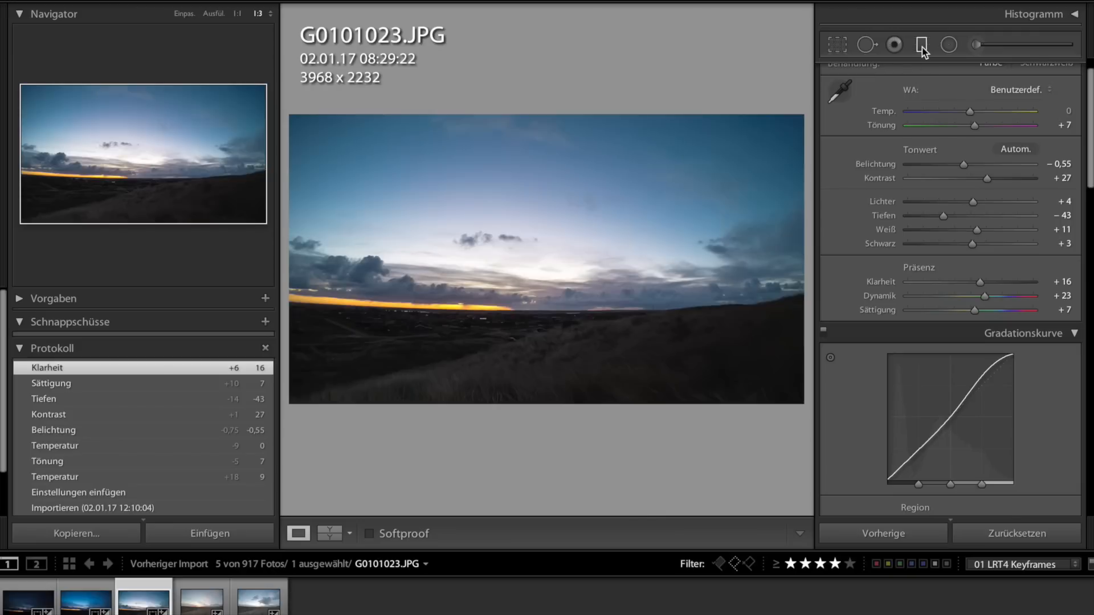
click(918, 45)
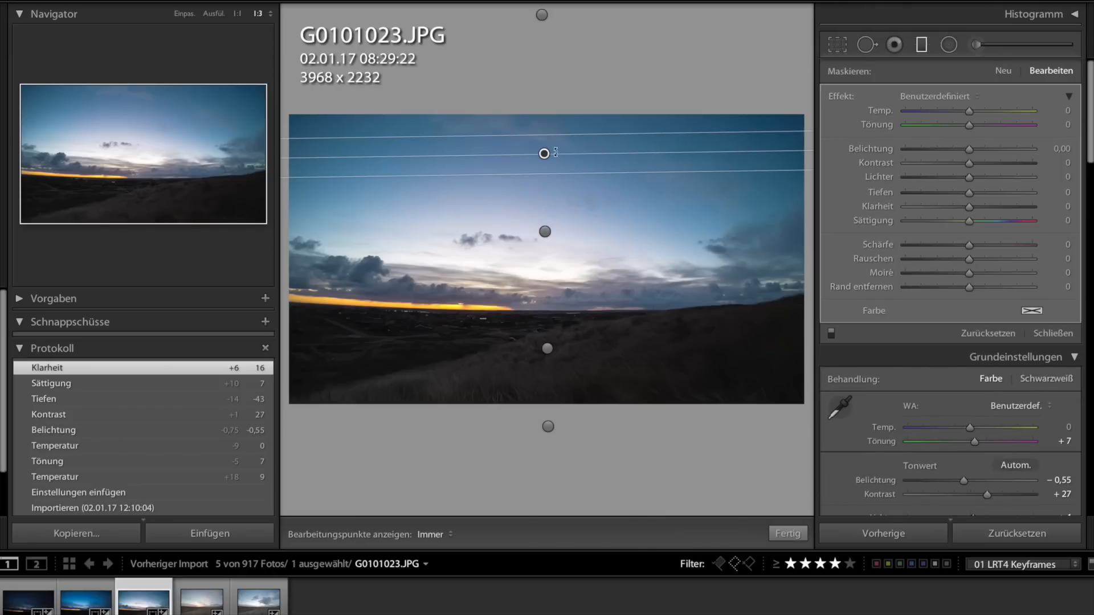
drag(544, 153, 568, 57)
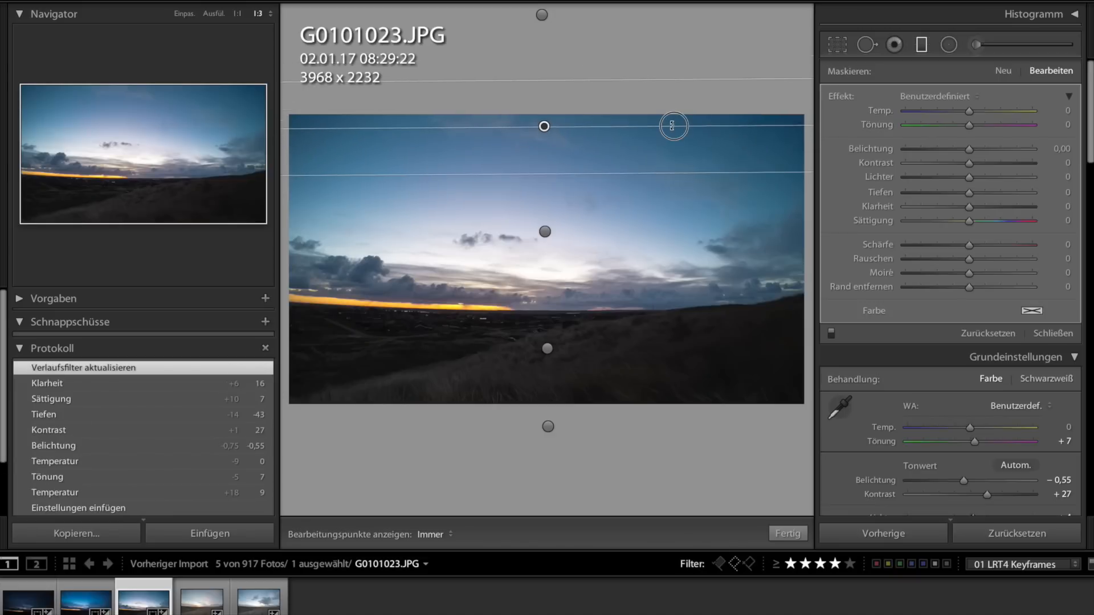
drag(998, 112, 954, 111)
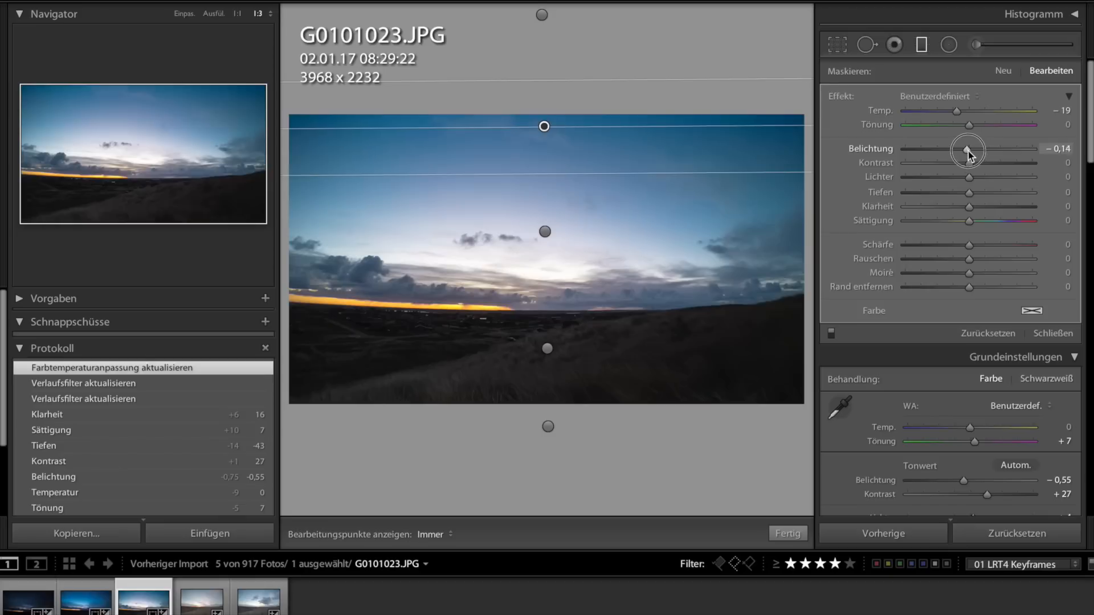
drag(970, 148, 965, 148)
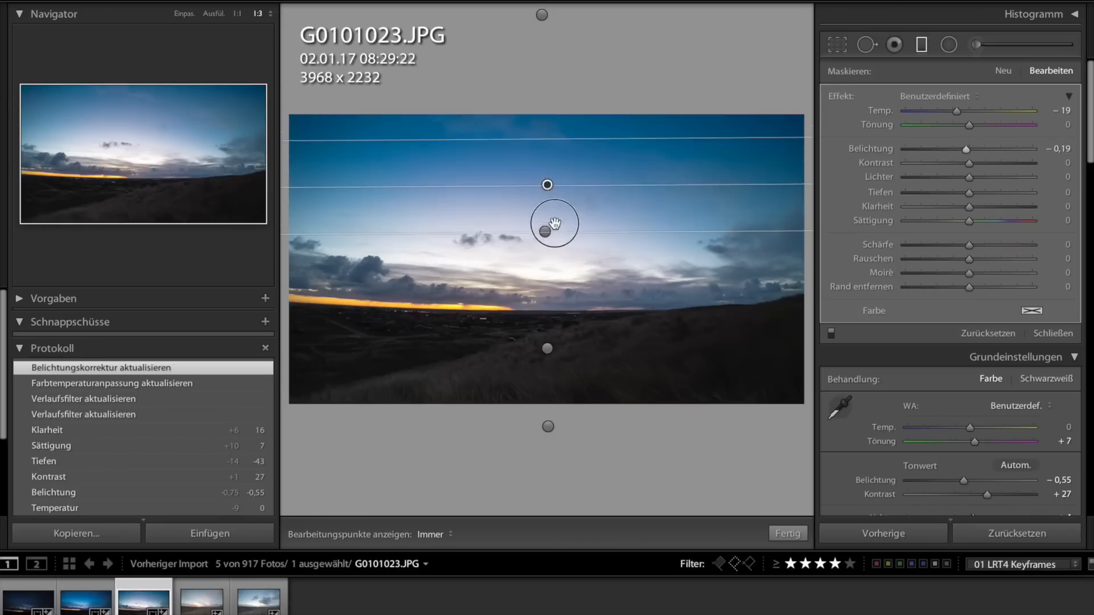
- Tune the sky filter's temperature to keep the blue tone and move it down over the horizon
drag(956, 111, 961, 111)
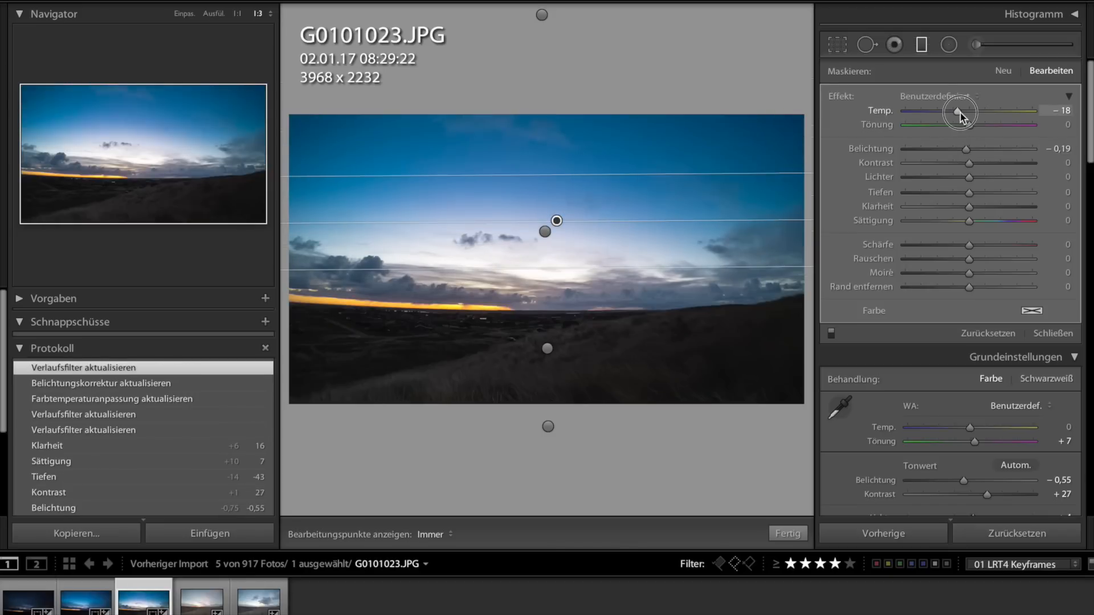
drag(959, 110, 966, 110)
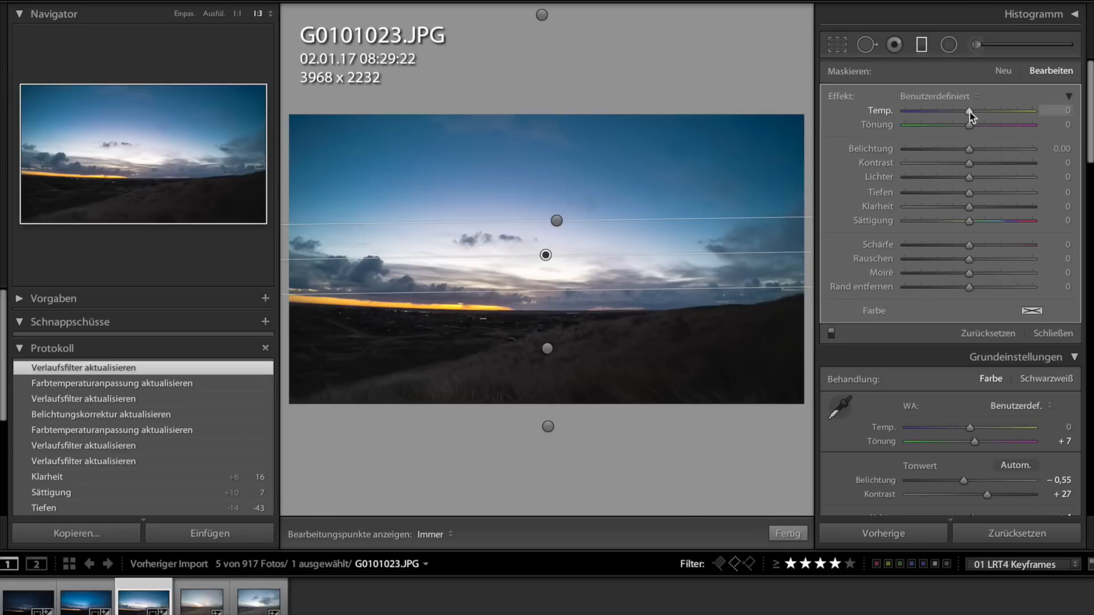
drag(968, 113, 996, 113)
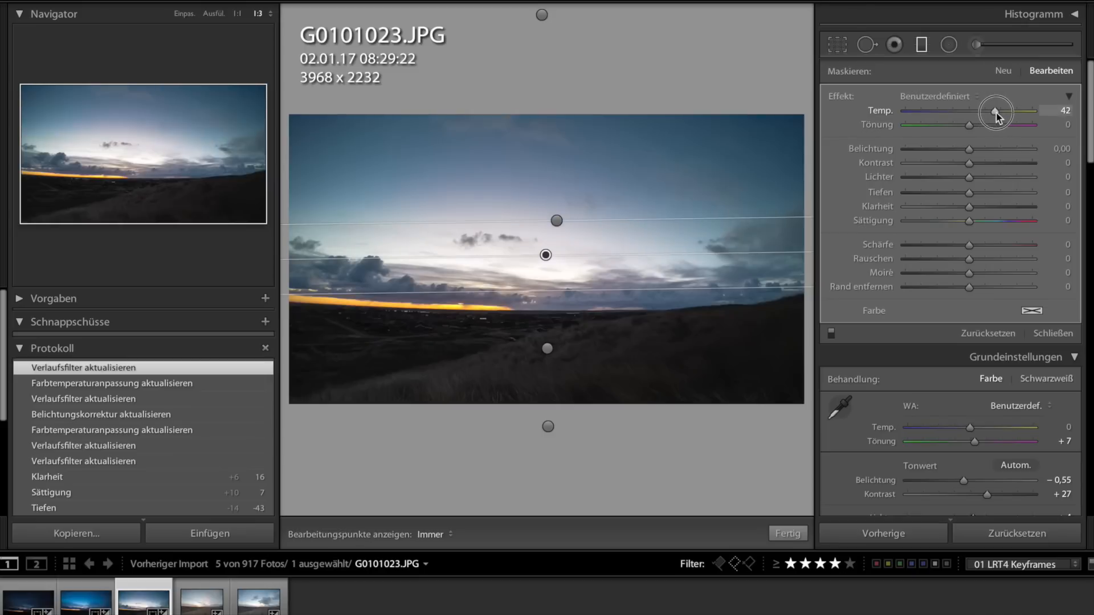
drag(996, 112, 974, 112)
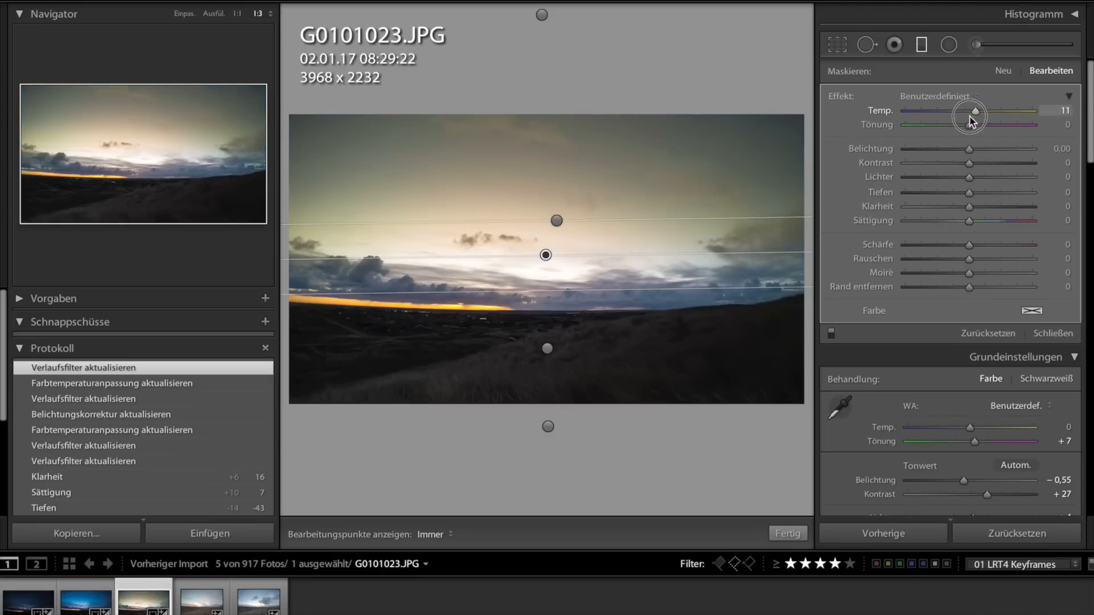
drag(974, 113, 988, 113)
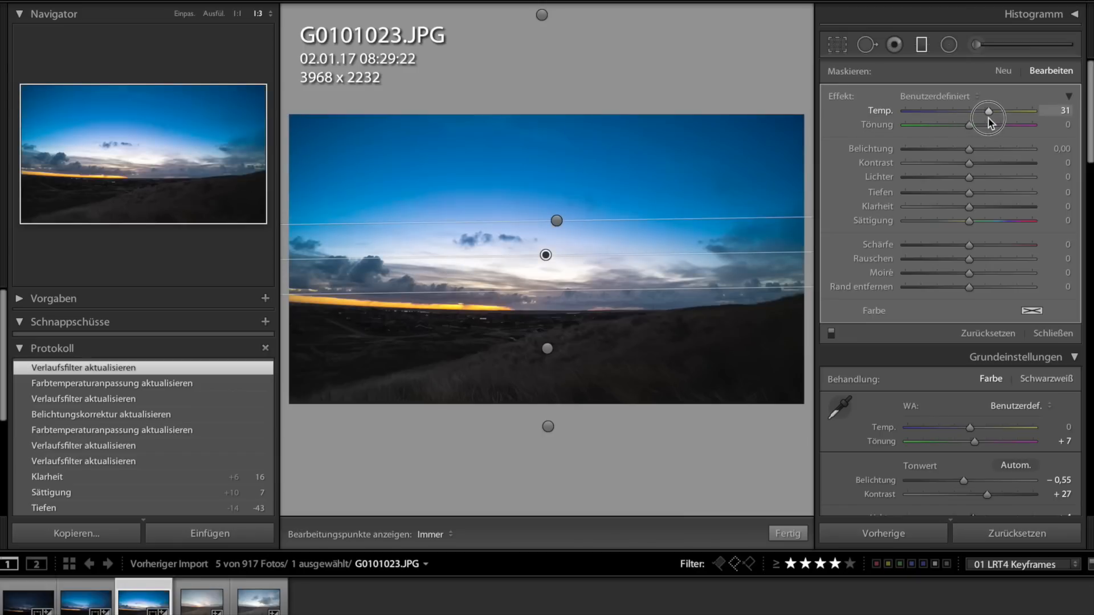
drag(989, 111, 982, 110)
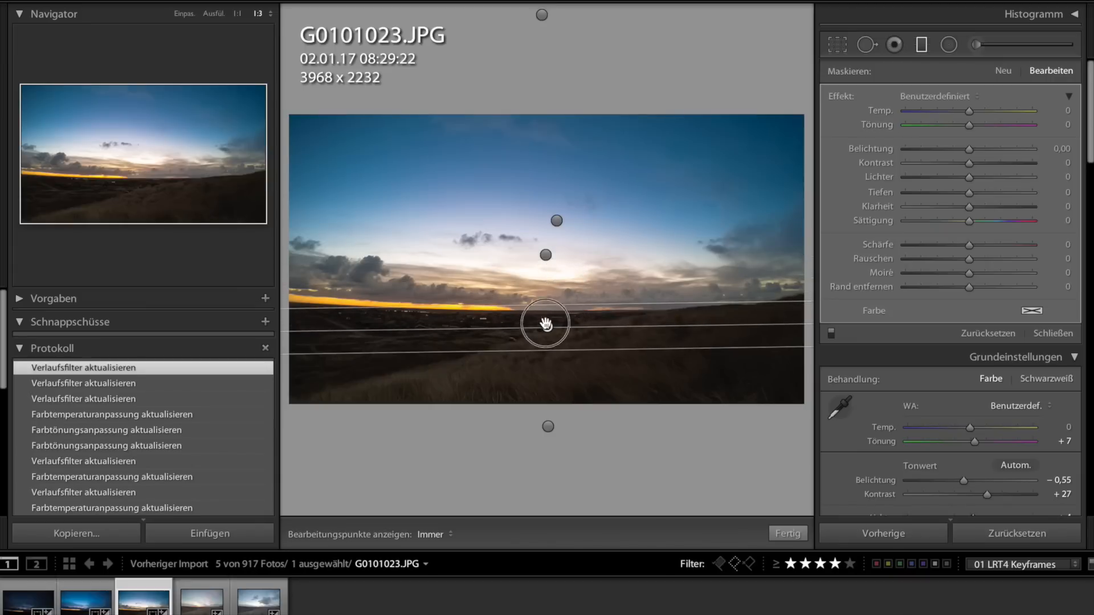
drag(545, 322, 546, 296)
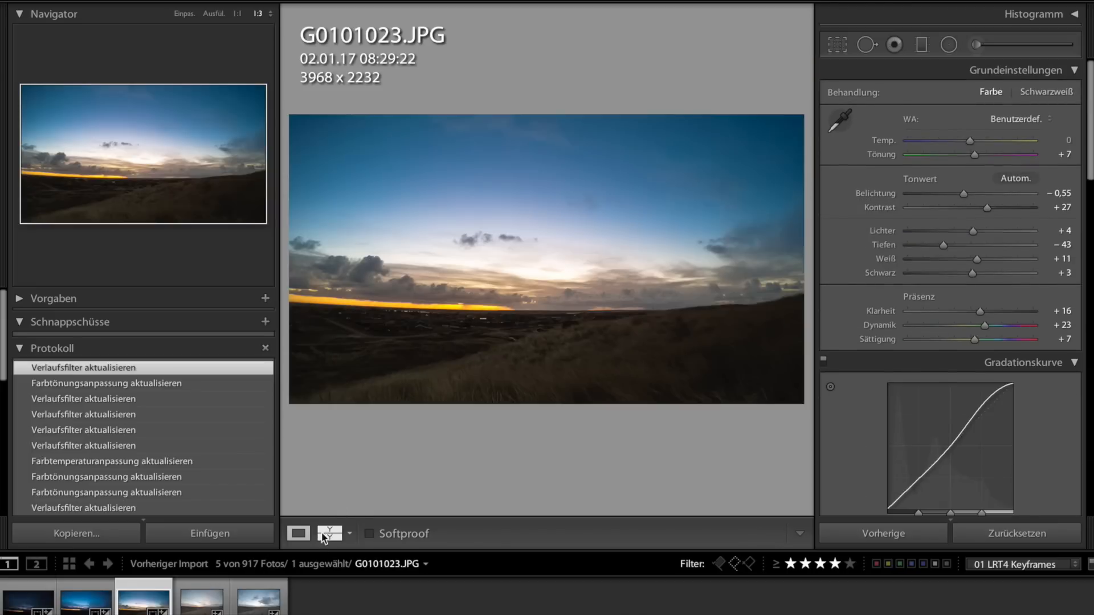
- Compare before/after, copy all of G0101023's settings and paste them onto keyframe G0101328
click(329, 534)
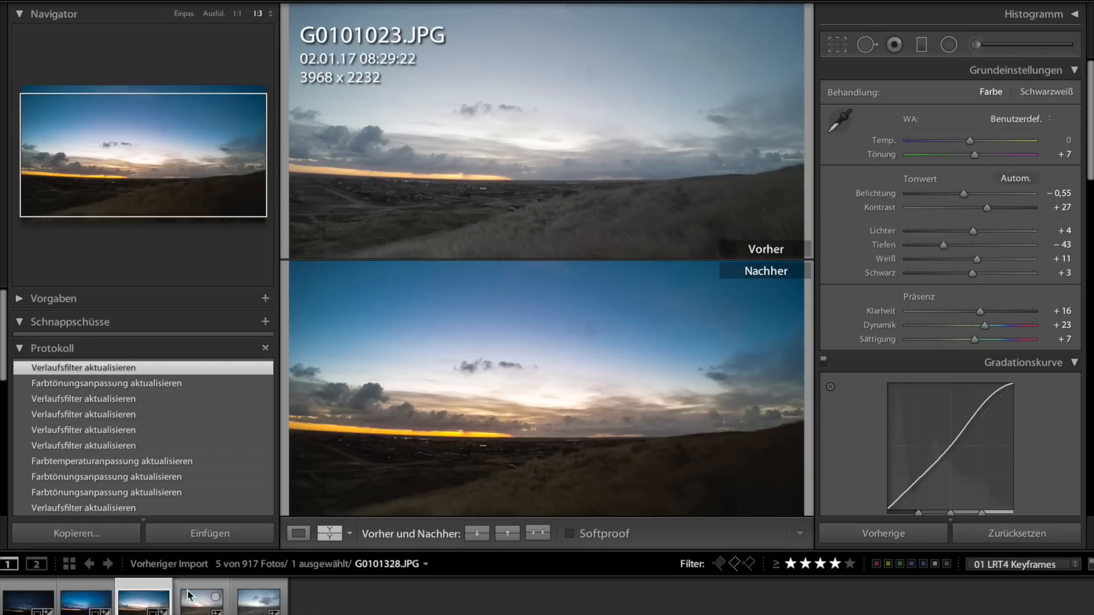
click(75, 533)
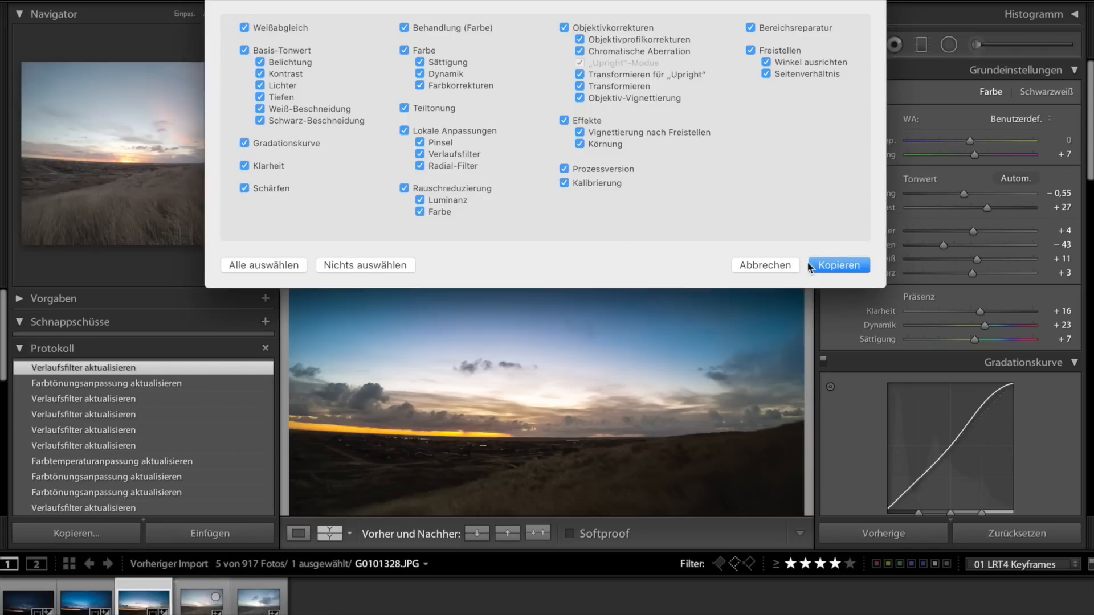
click(839, 264)
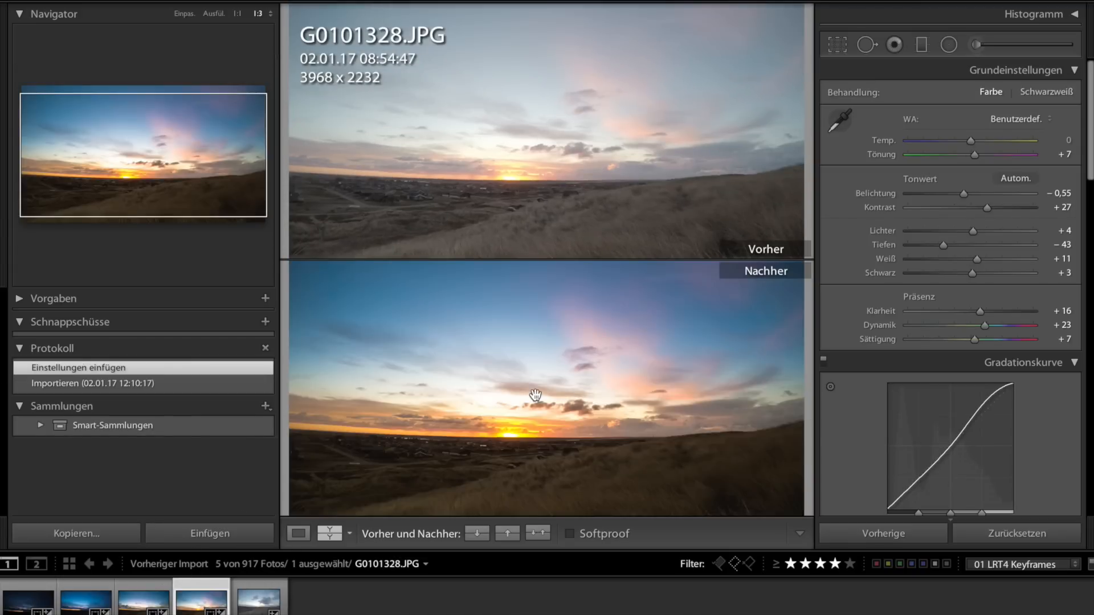
click(297, 548)
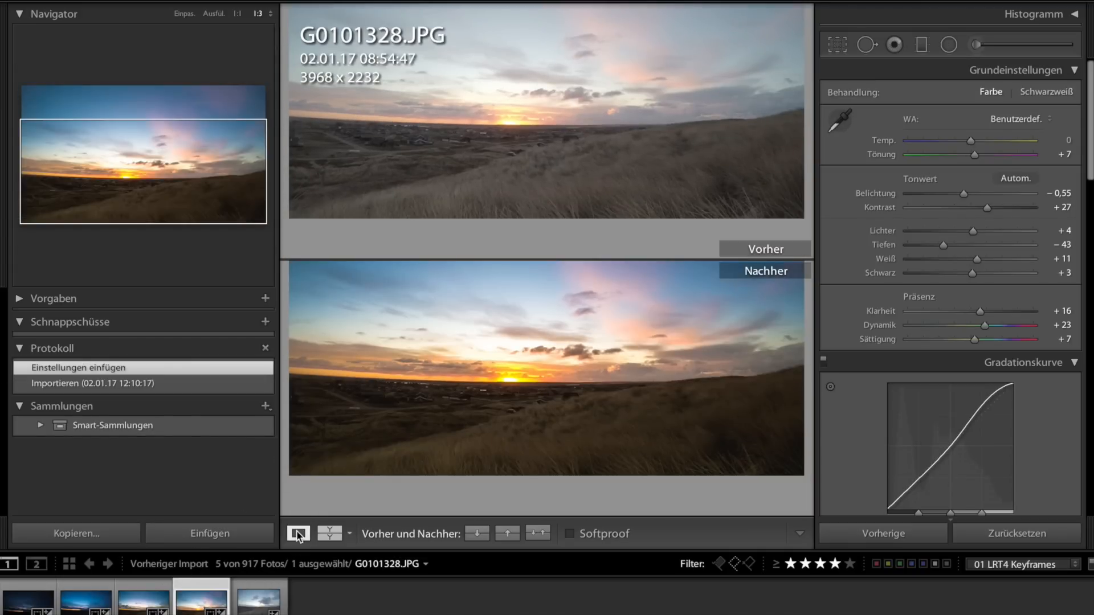
- Back in single-image view, shift keyframe G0101328's tint toward magenta to +16
click(296, 533)
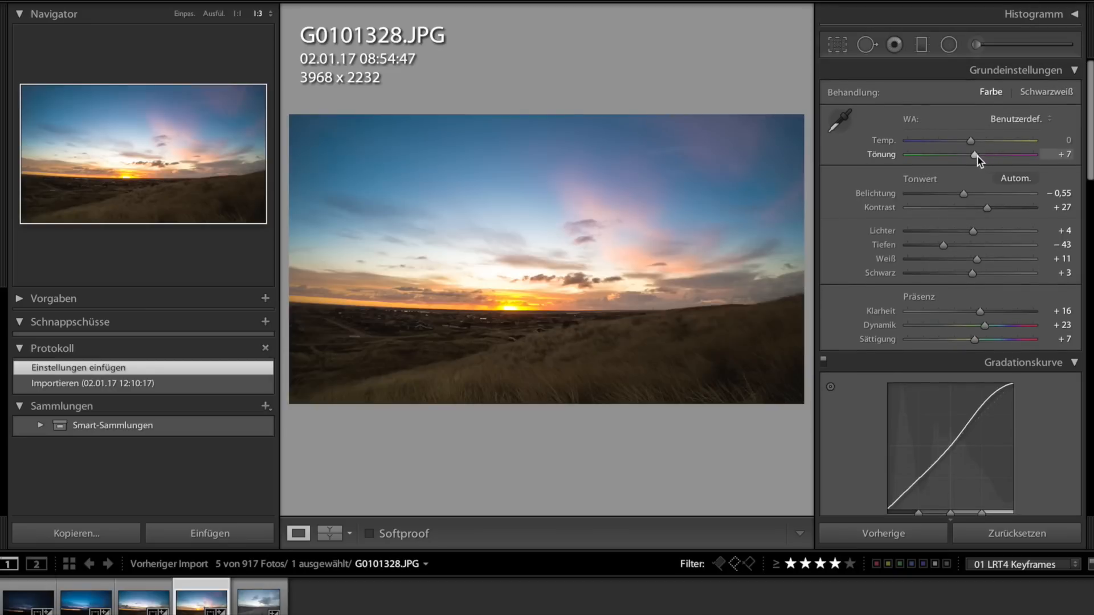
drag(974, 154, 982, 154)
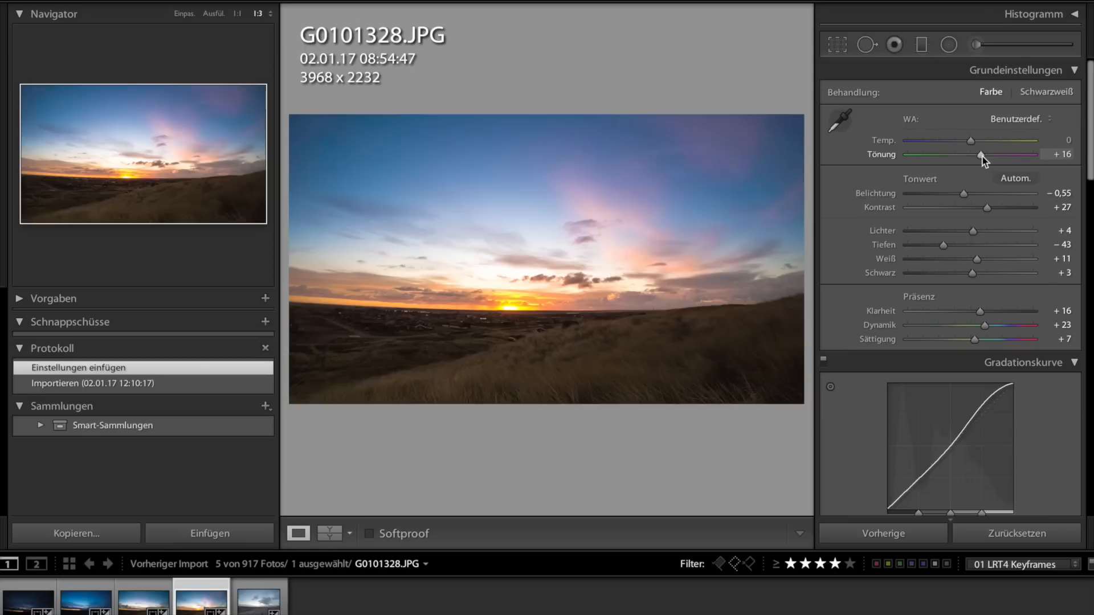
drag(980, 154, 979, 154)
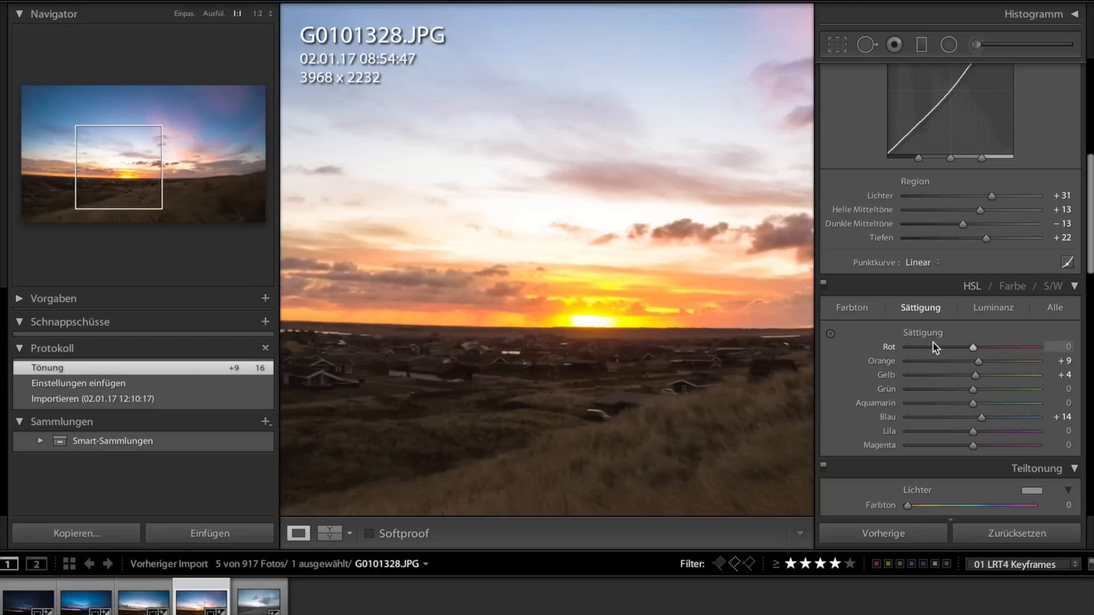
- Adjust hues in the photo with the targeted tool: orange −25, red −6, yellow saturation tweaked
click(851, 308)
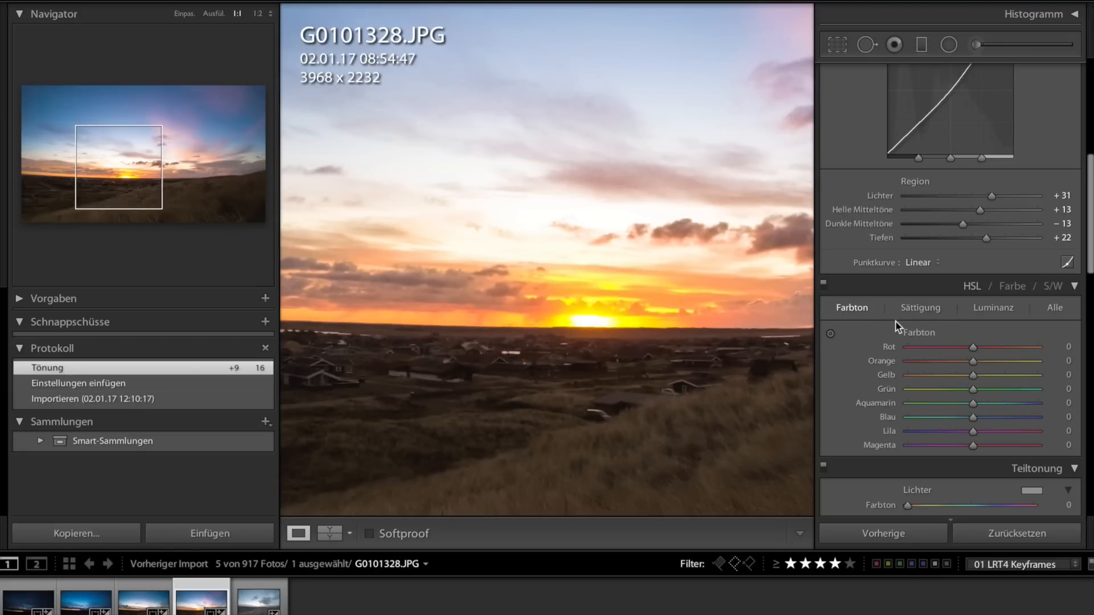
click(829, 333)
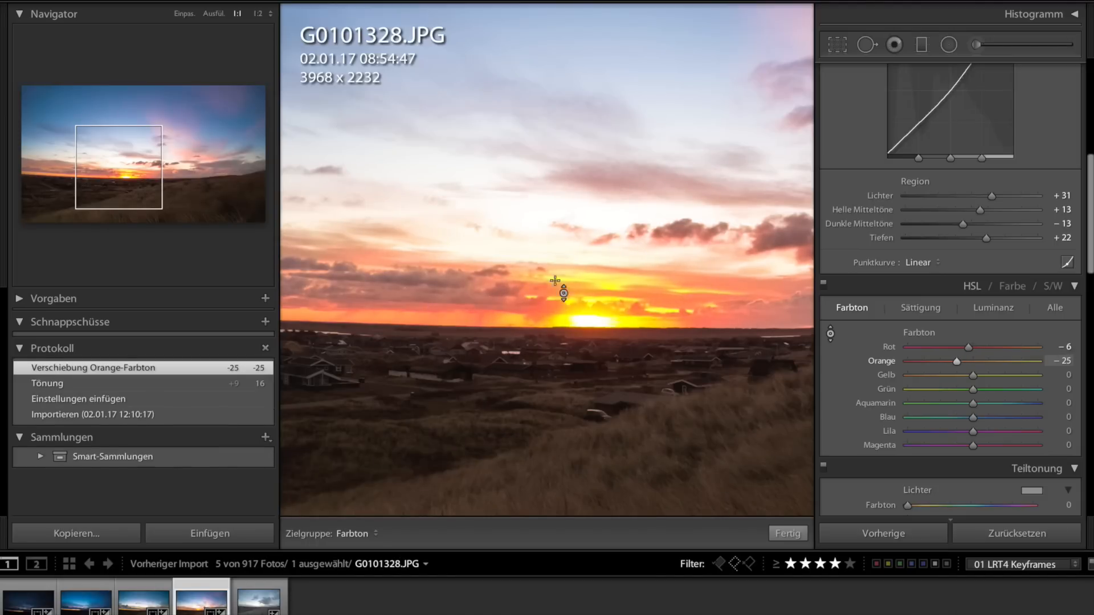
click(920, 307)
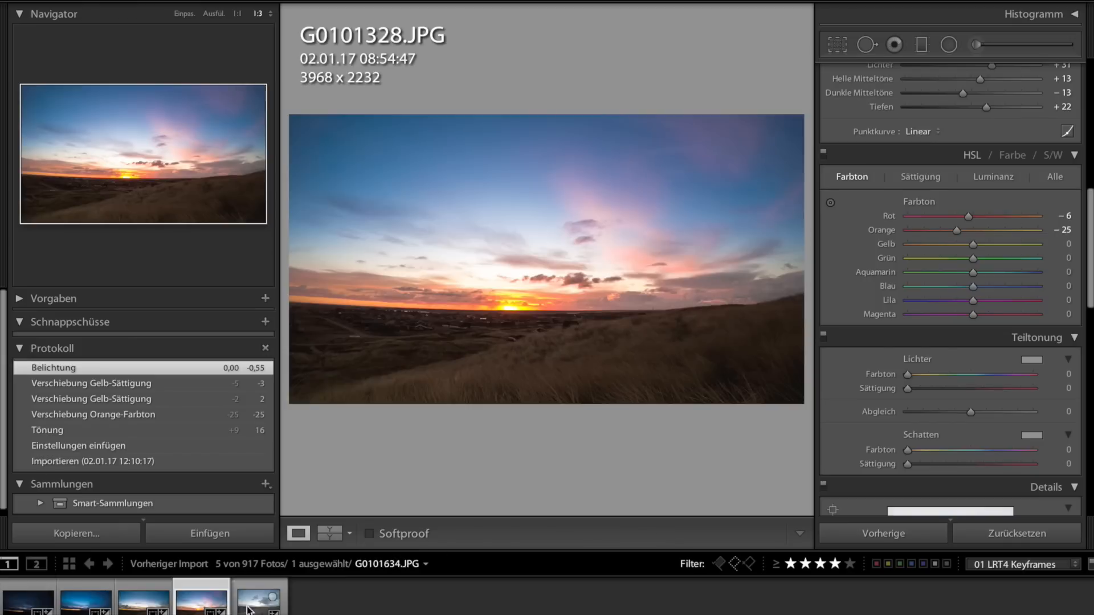
- Brighten keyframe G0101634 to exposure −0.20 and darken the sky in its graduated filter
click(75, 533)
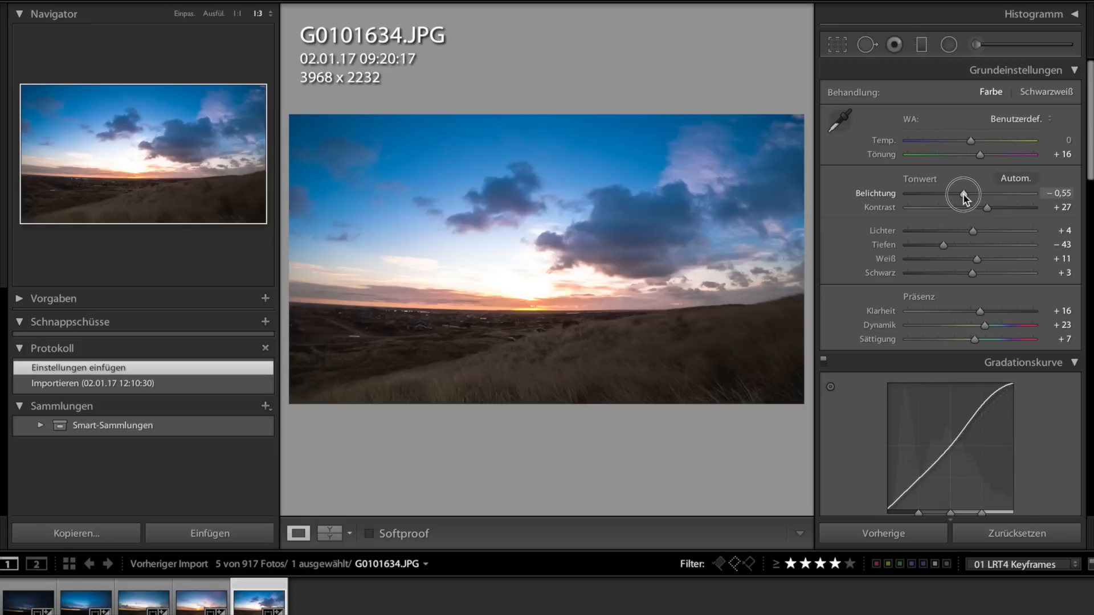
drag(962, 194, 968, 194)
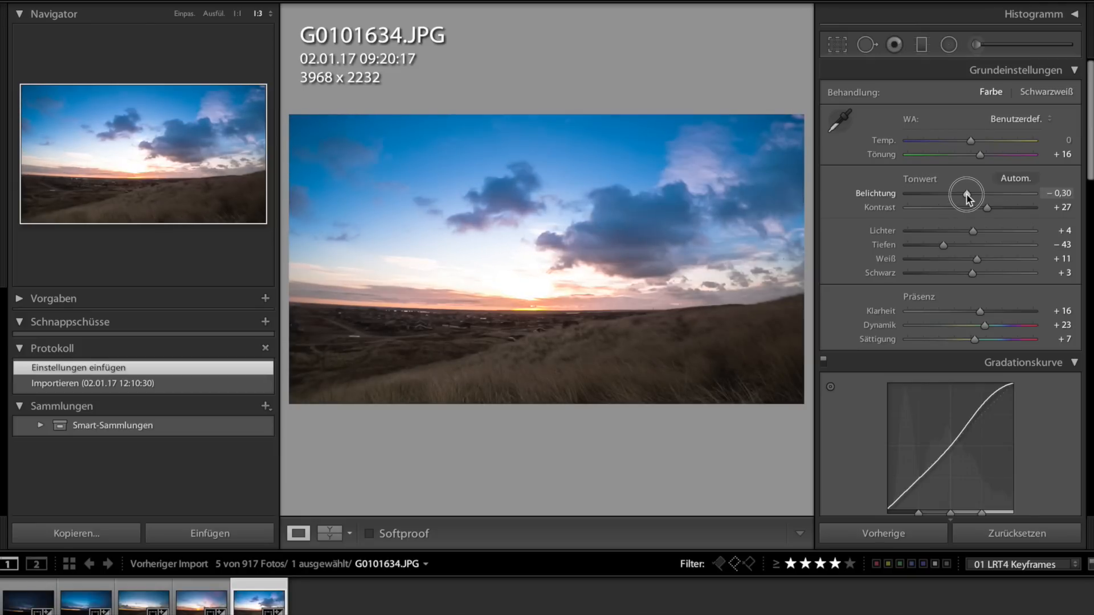
drag(966, 194, 976, 193)
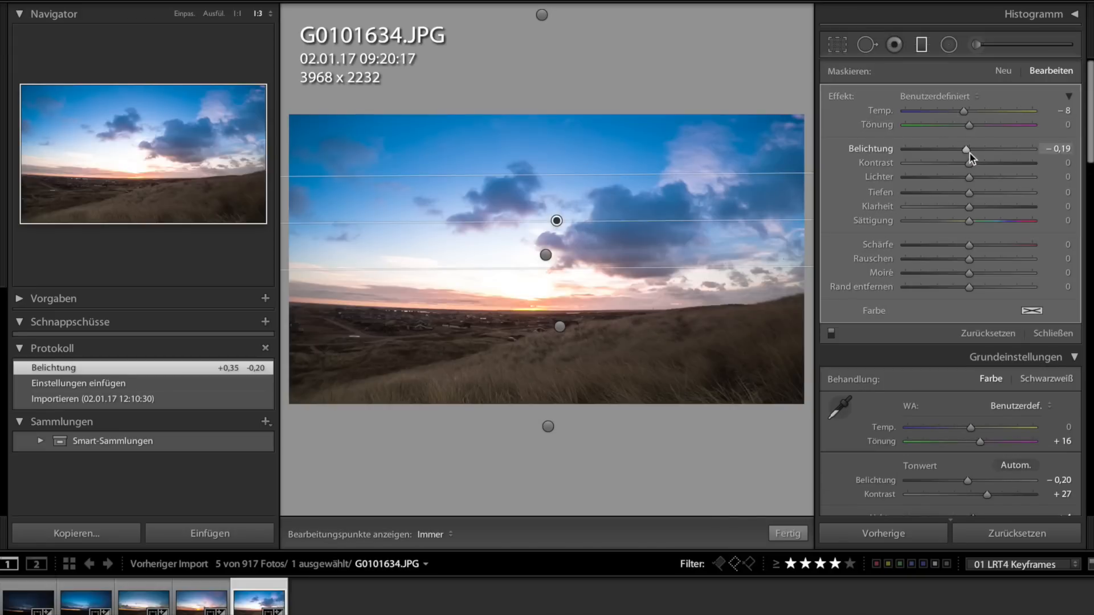
drag(966, 150, 979, 149)
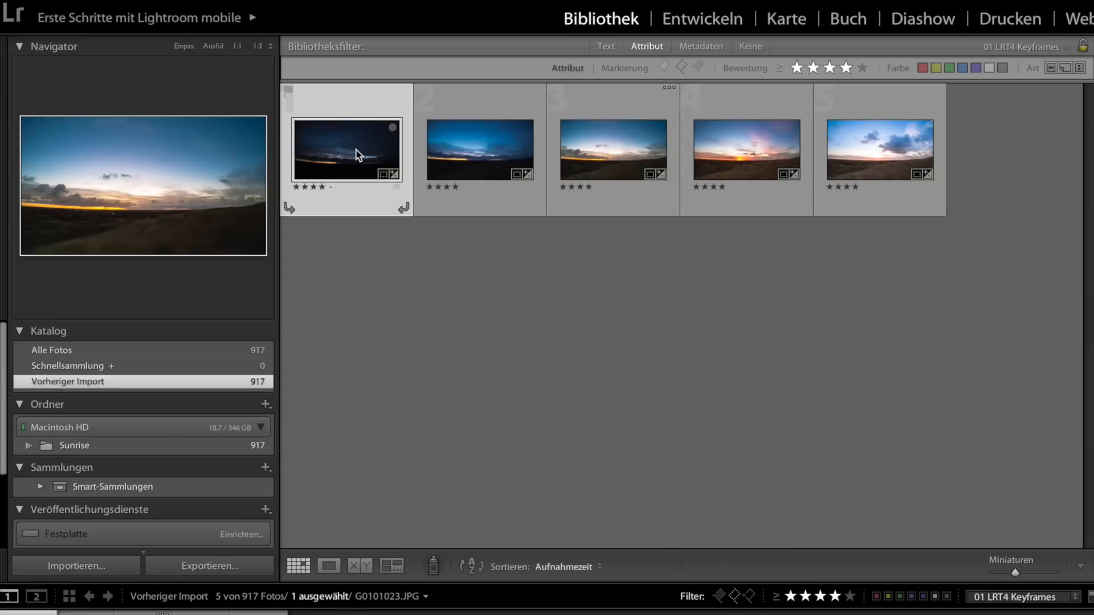
- Select all five keyframes and save their metadata to files via Metadaten
click(611, 149)
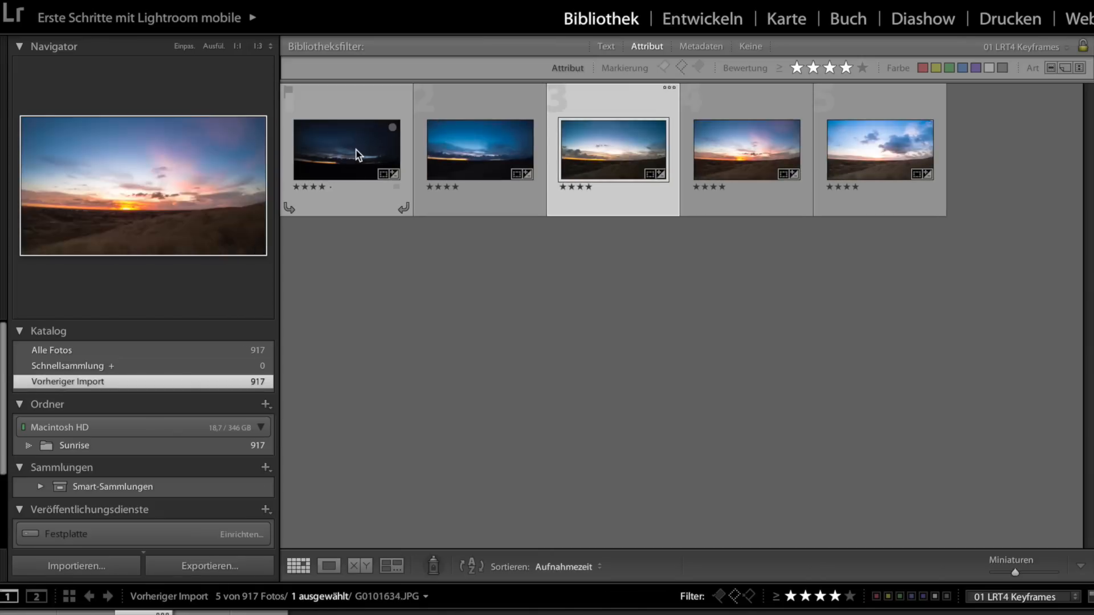
click(478, 149)
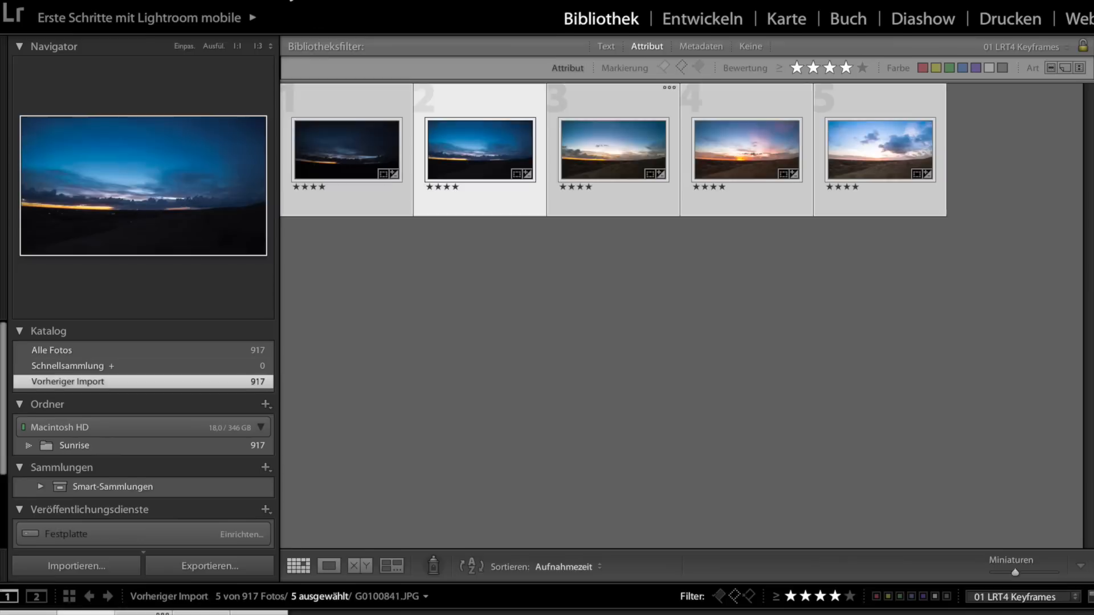
click(333, 10)
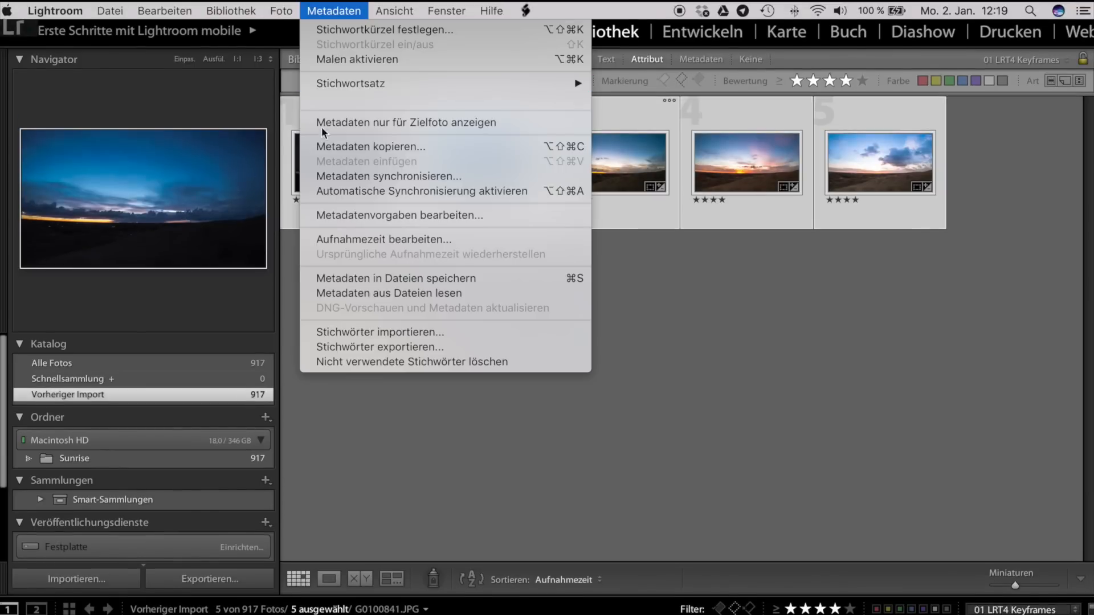
mouse_move(335, 297)
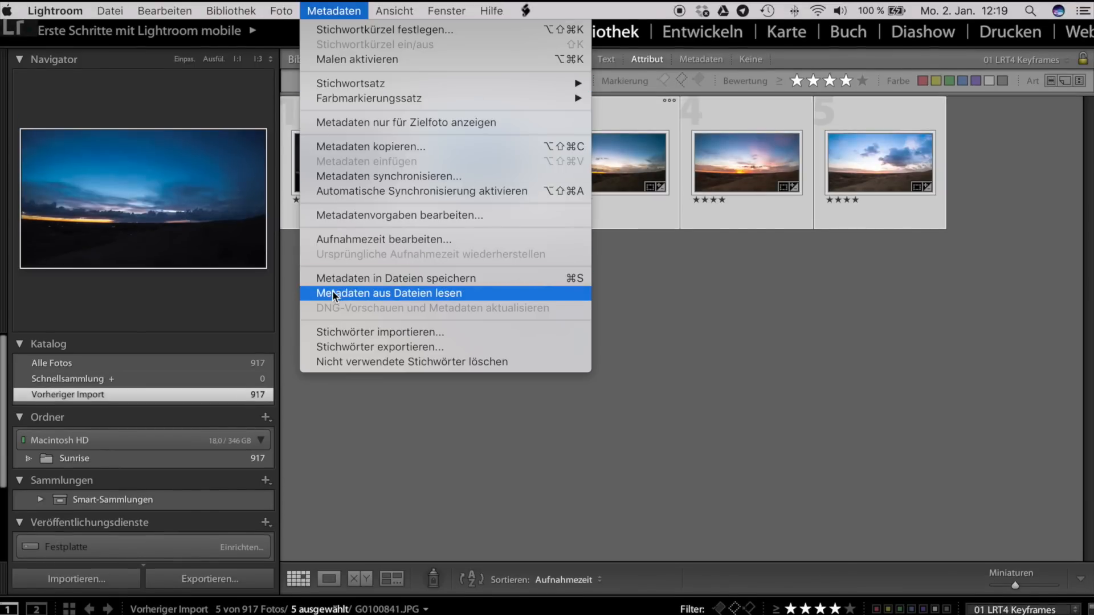
click(383, 278)
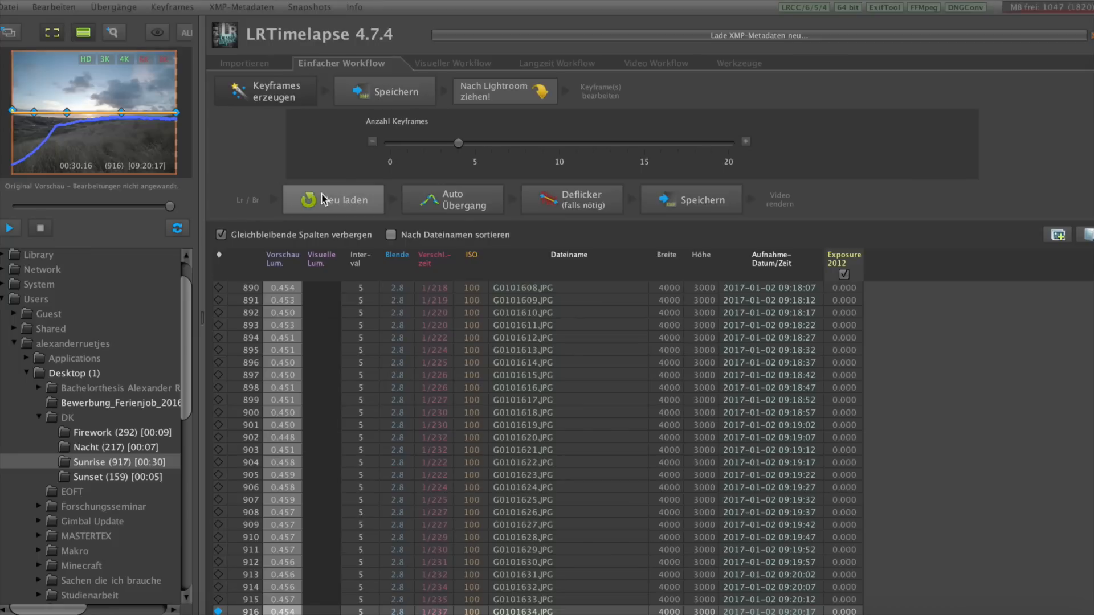
- Compute Auto Übergang transitions, calculate deflicker, and save the results to the files
click(332, 199)
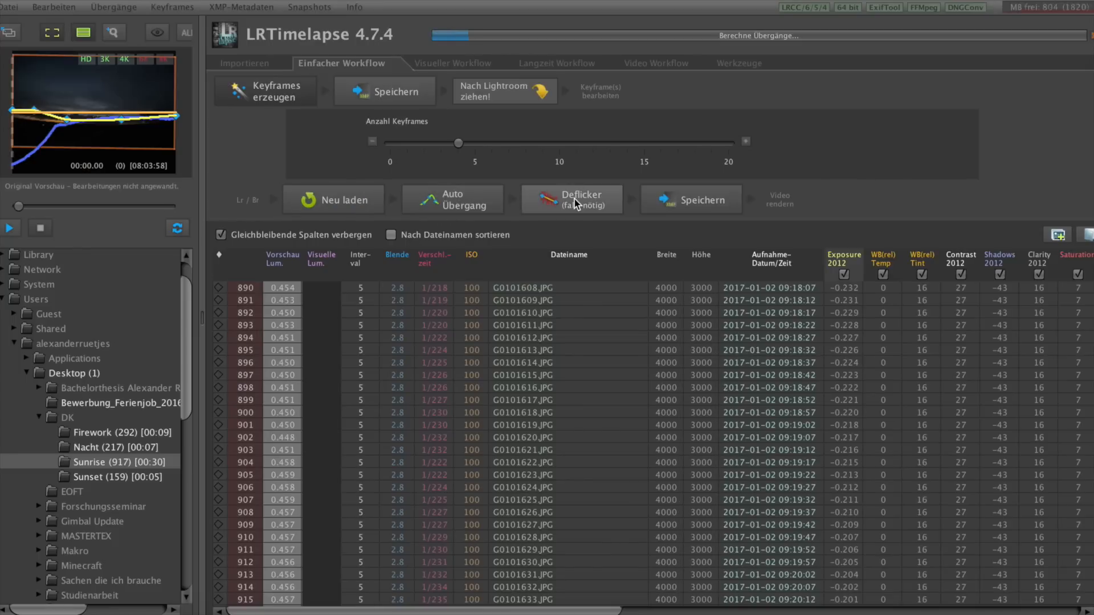
click(572, 198)
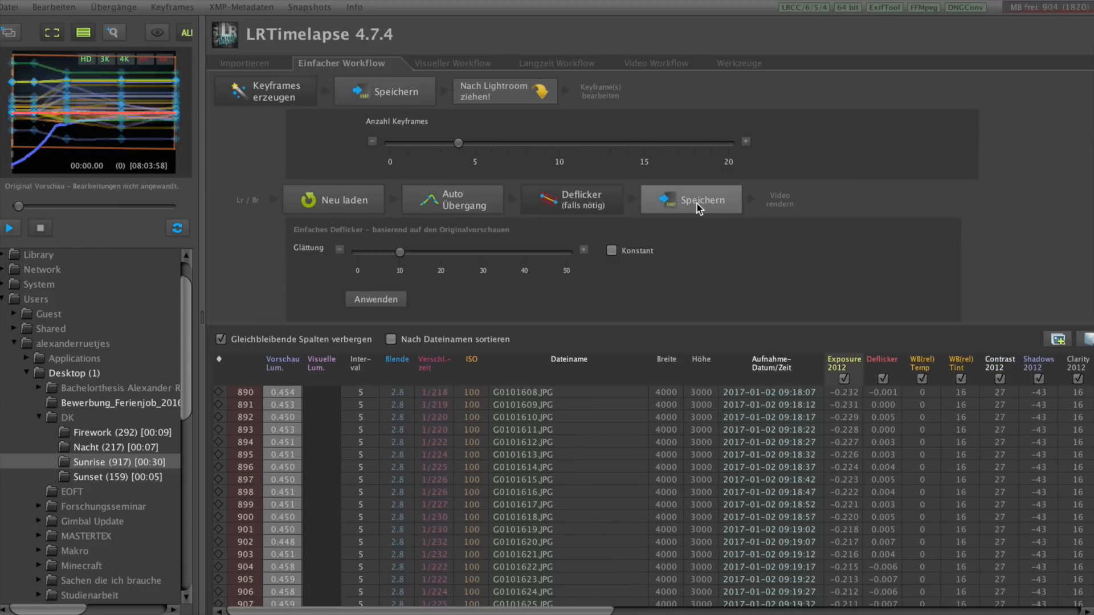
click(697, 199)
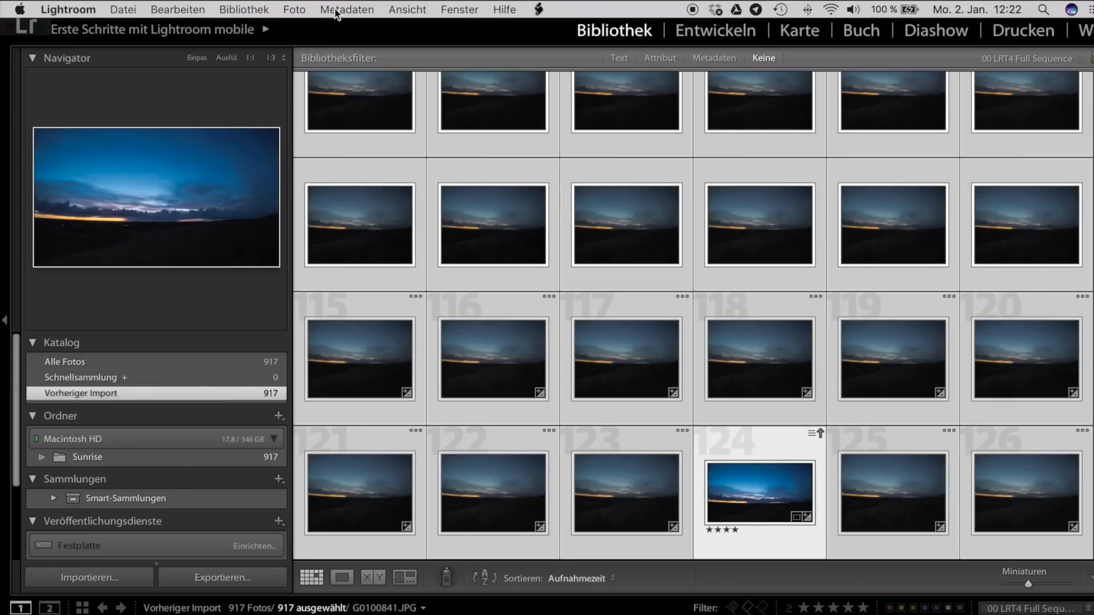
- Read metadata from files for all 917 selected Sunrise frames
click(345, 9)
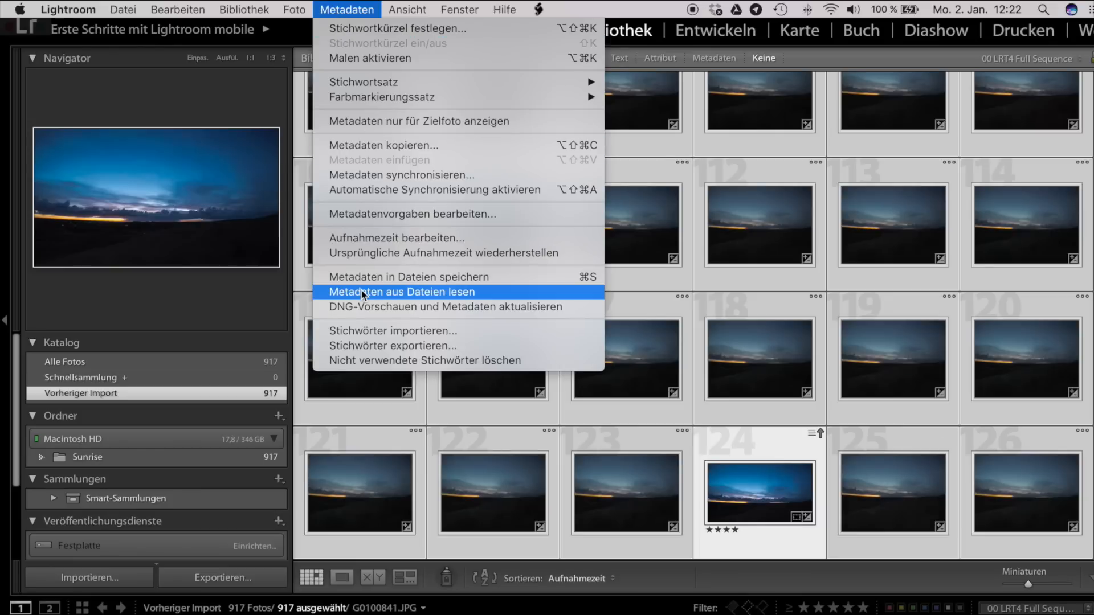
click(401, 291)
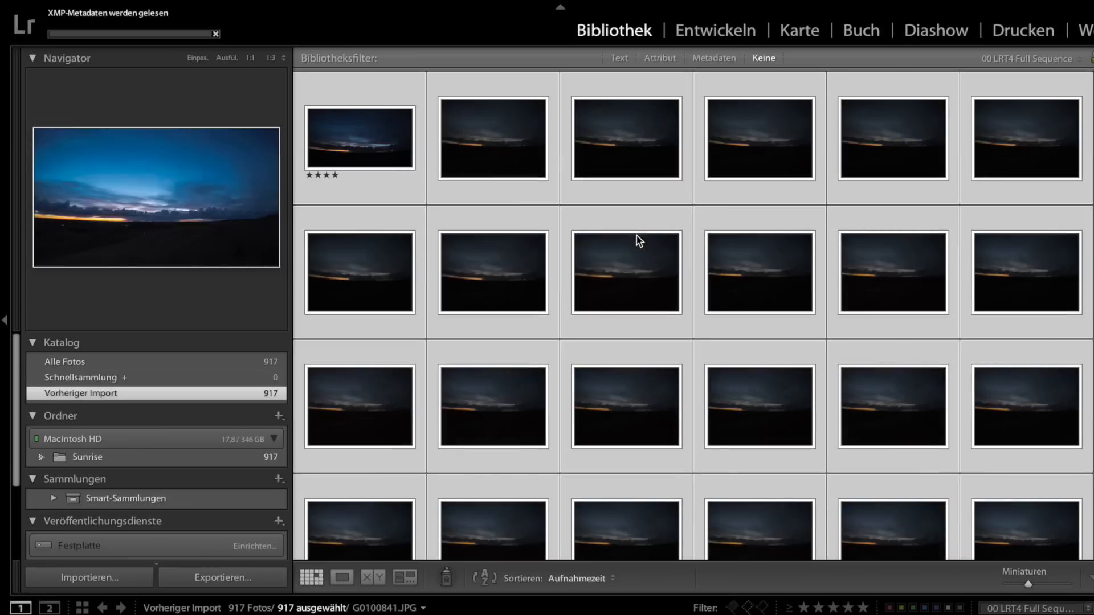